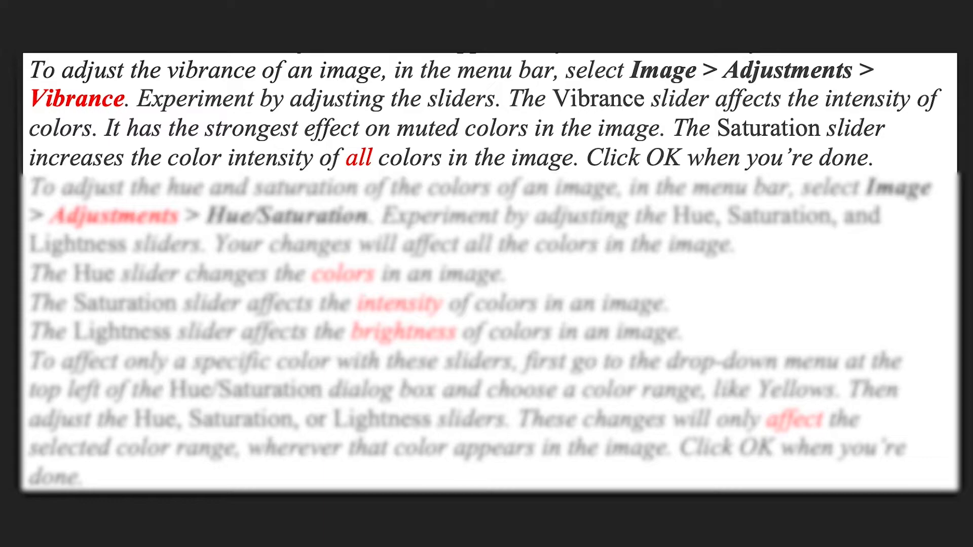
Try an Image > Adjustments Vibrance pass, sweeping vibrance and saturation around, then discard it
click(389, 13)
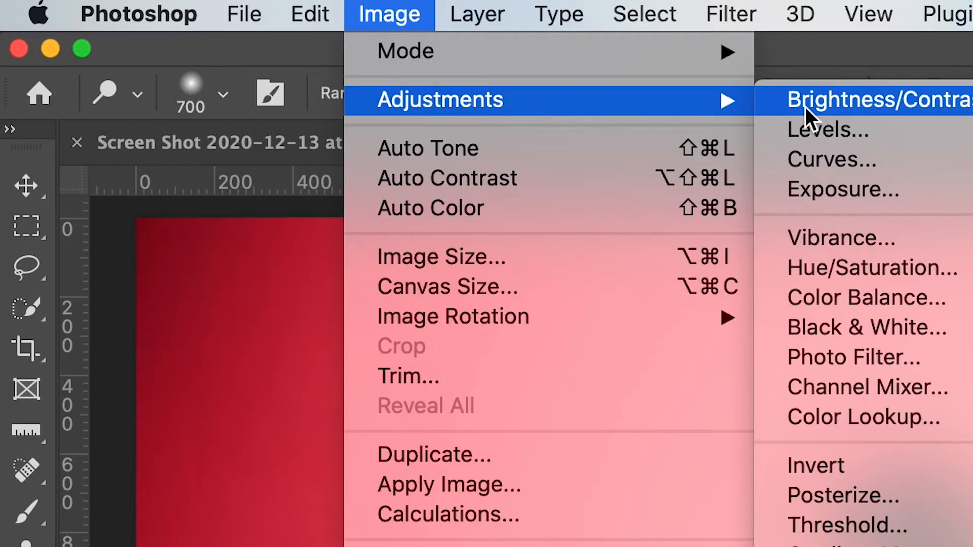
mouse_move(831, 237)
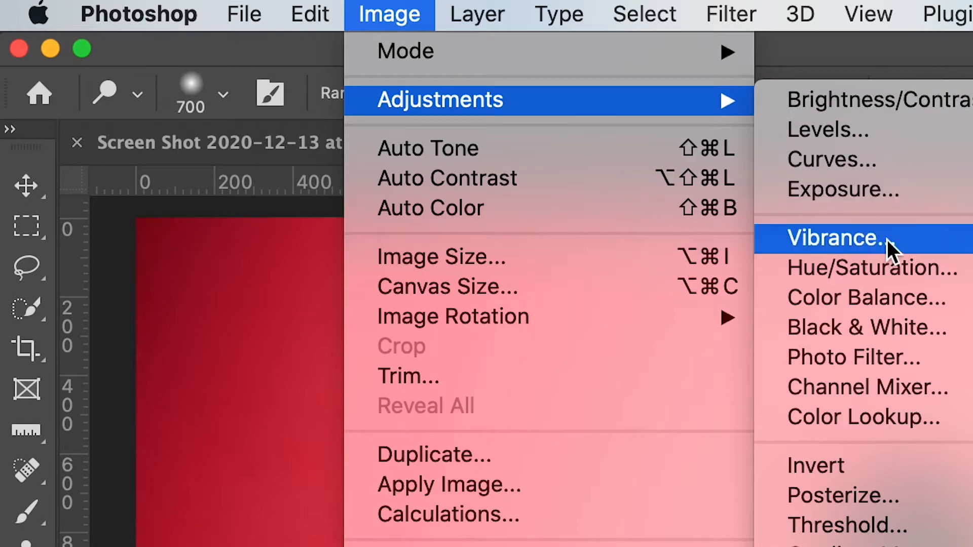
click(831, 237)
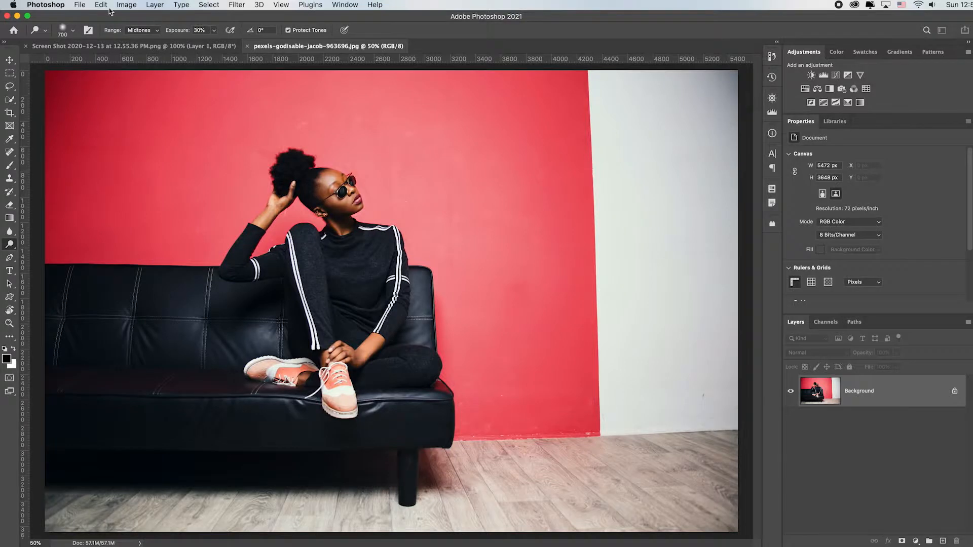
click(126, 4)
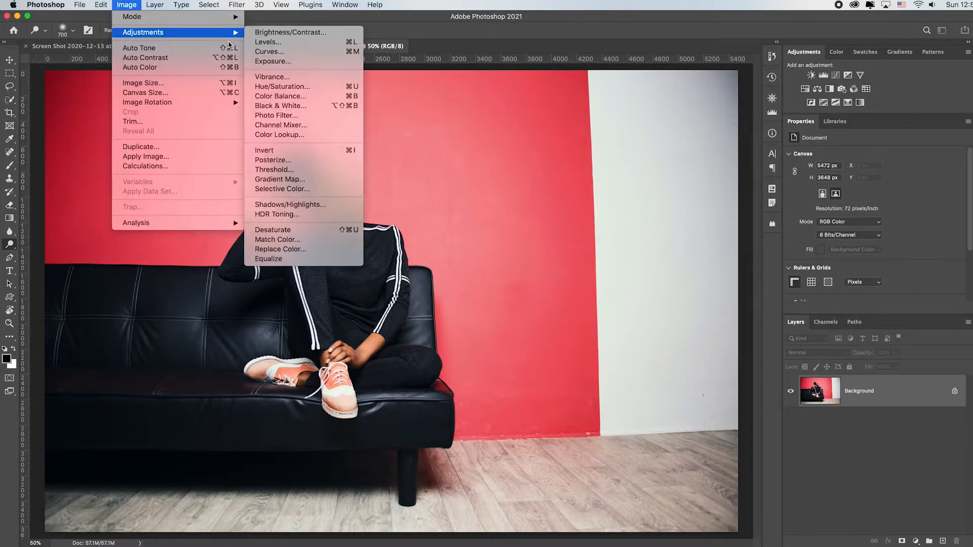
click(272, 76)
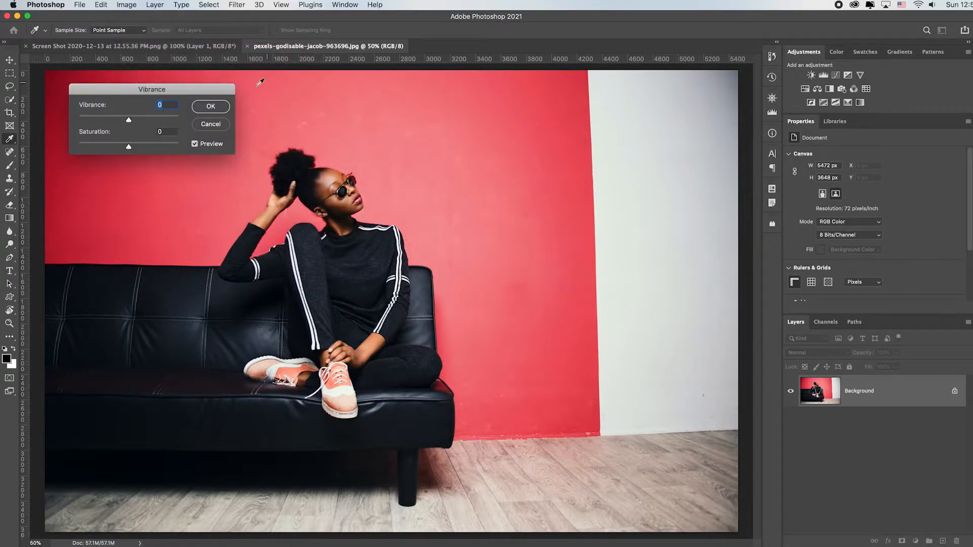
drag(129, 120, 146, 119)
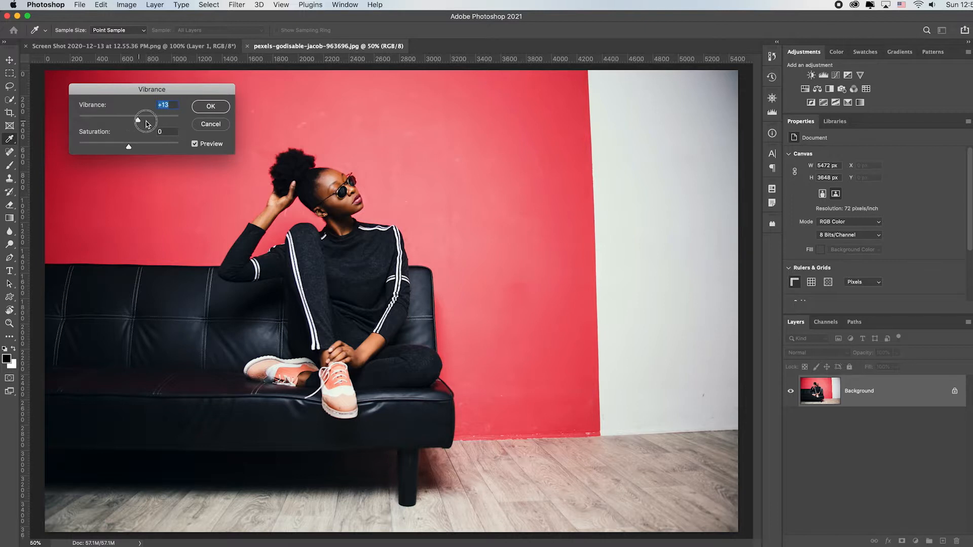
drag(146, 120, 190, 119)
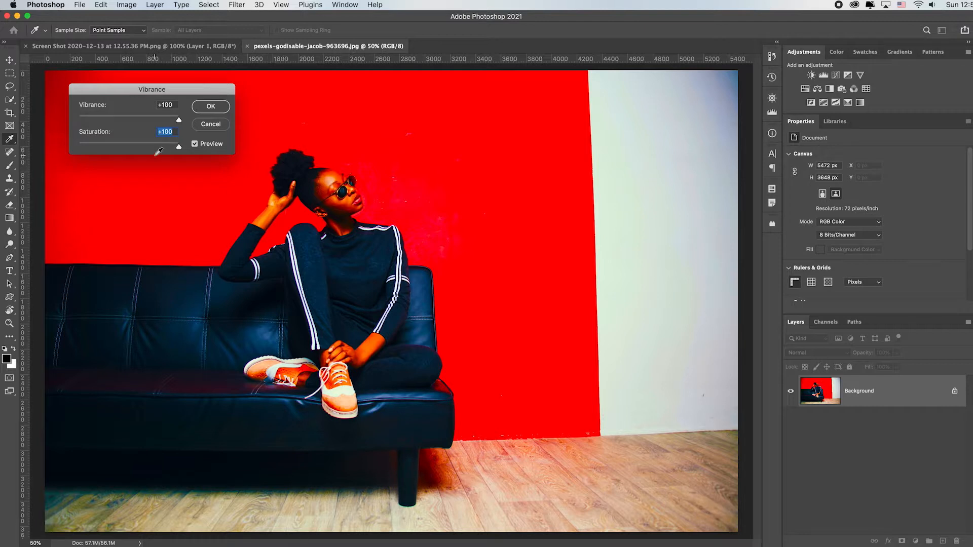
drag(178, 146, 142, 146)
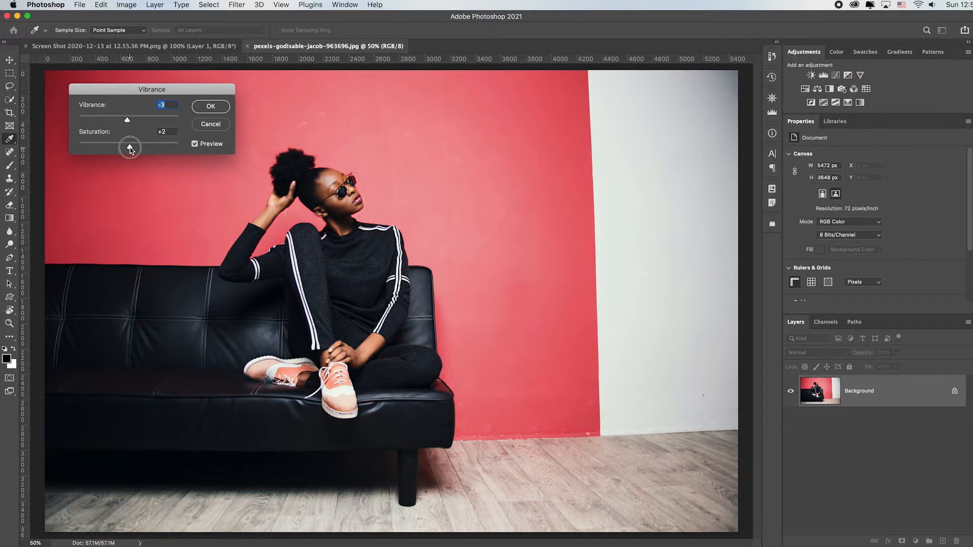
drag(130, 147, 181, 147)
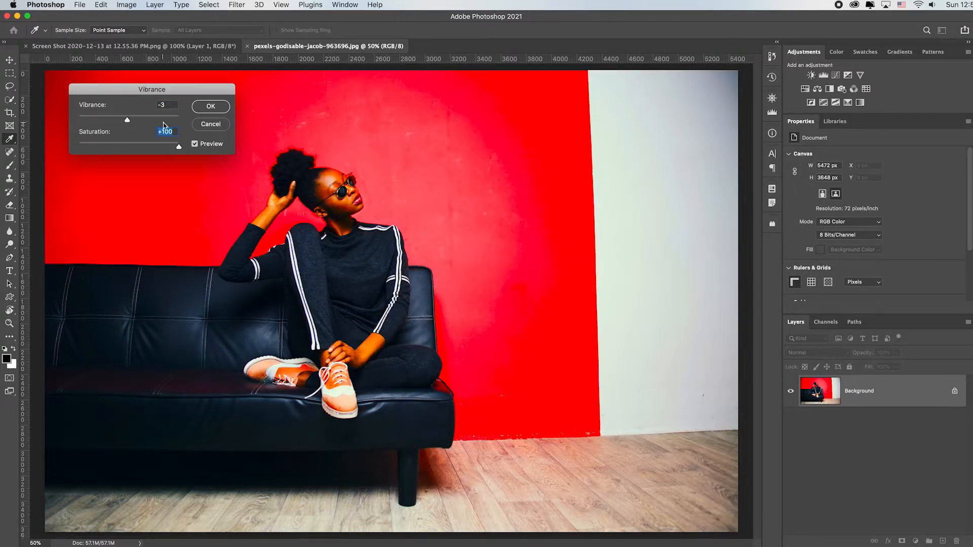
drag(178, 144, 131, 145)
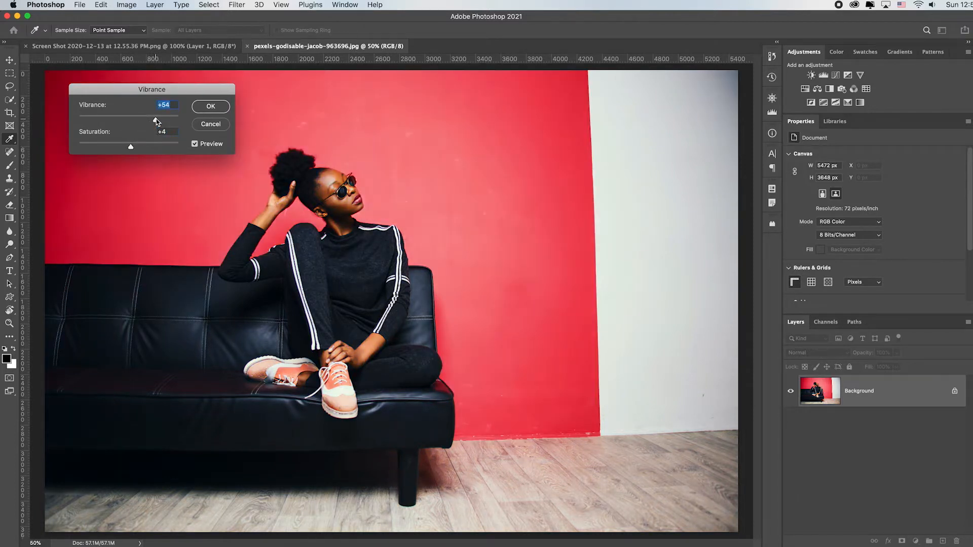
drag(156, 120, 175, 120)
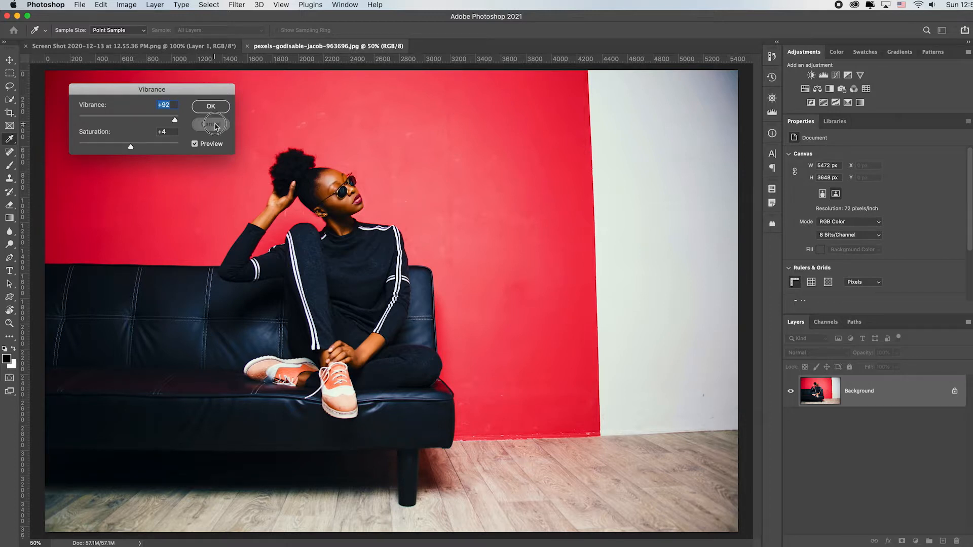
click(211, 106)
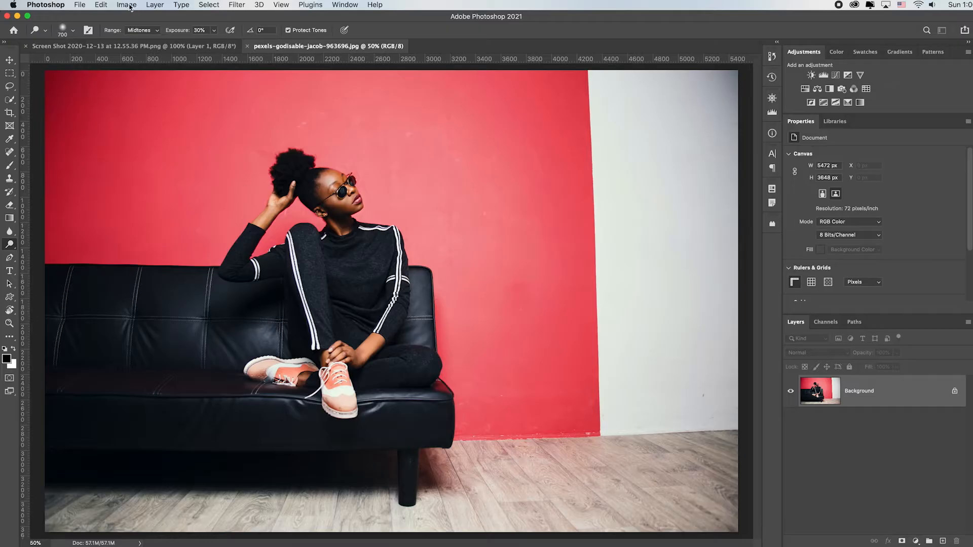
Try a Hue/Saturation pass, shifting the wall through blue, green and cyan and darkening, then discard it
click(125, 5)
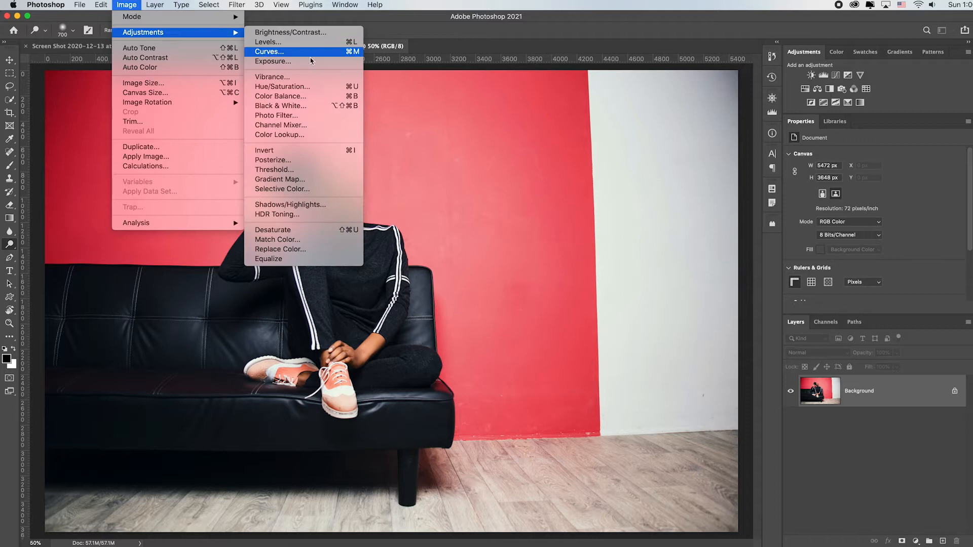
click(282, 86)
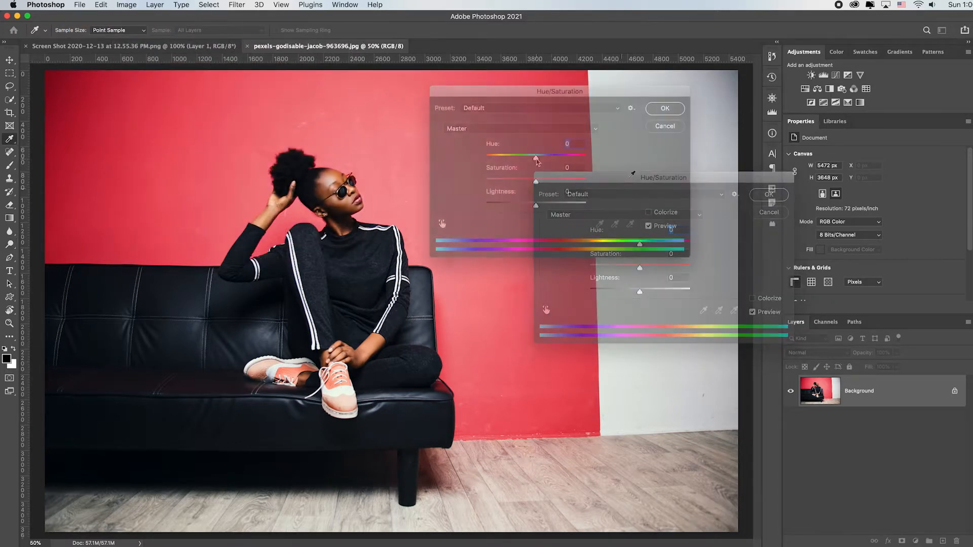
drag(535, 156, 497, 156)
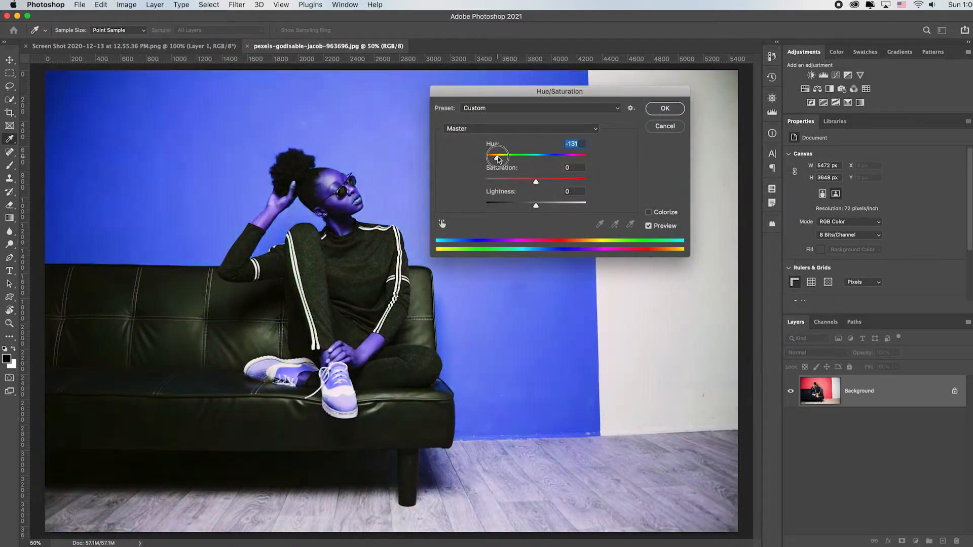
drag(497, 156, 582, 156)
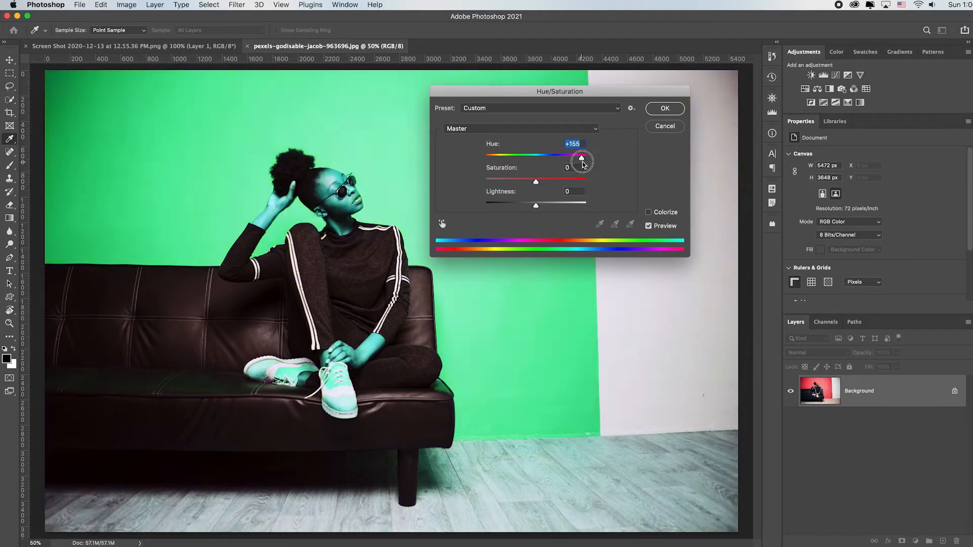
drag(582, 159, 588, 159)
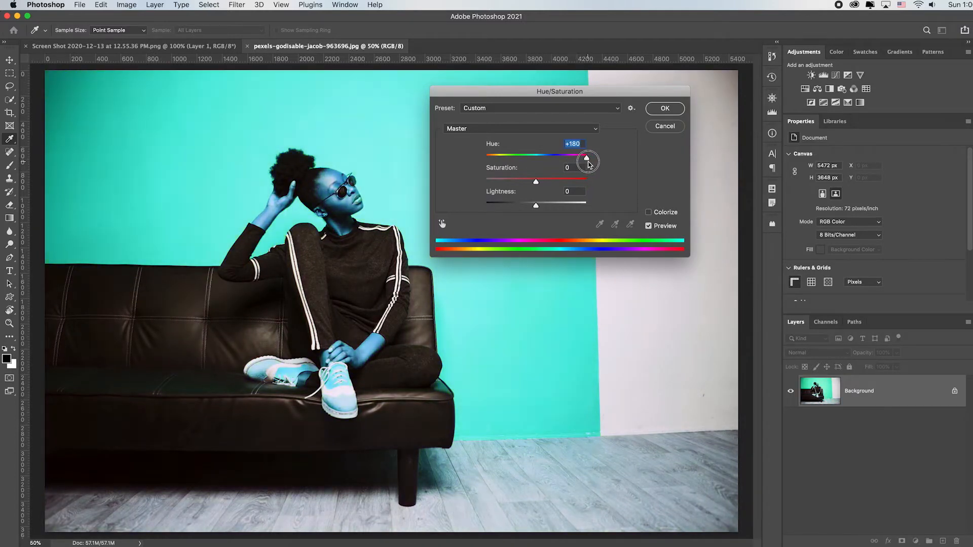
drag(587, 158, 571, 161)
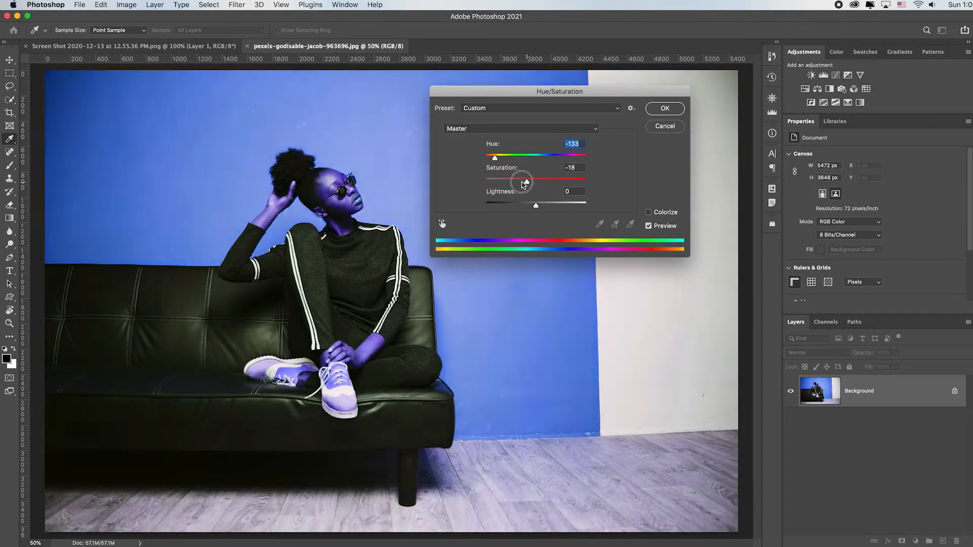
drag(523, 182, 565, 183)
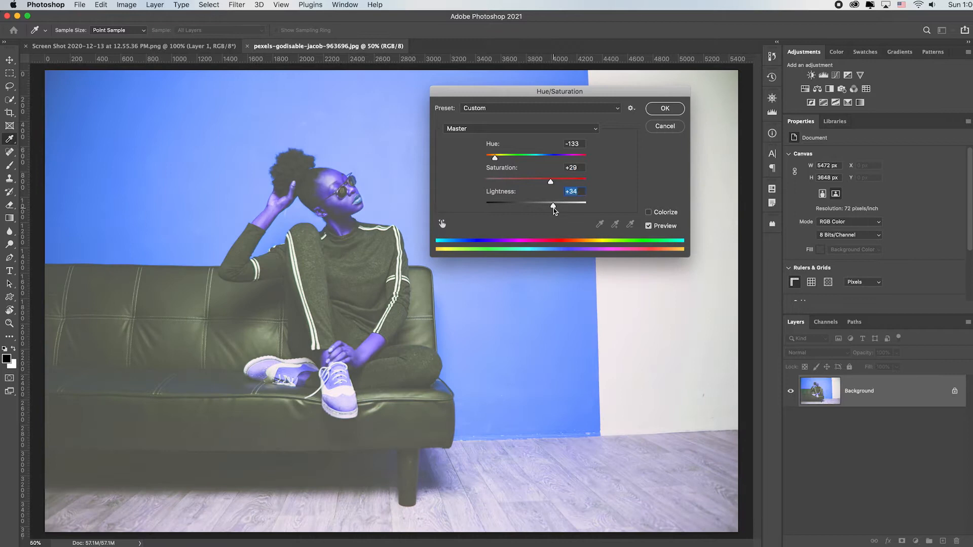
drag(549, 200, 510, 200)
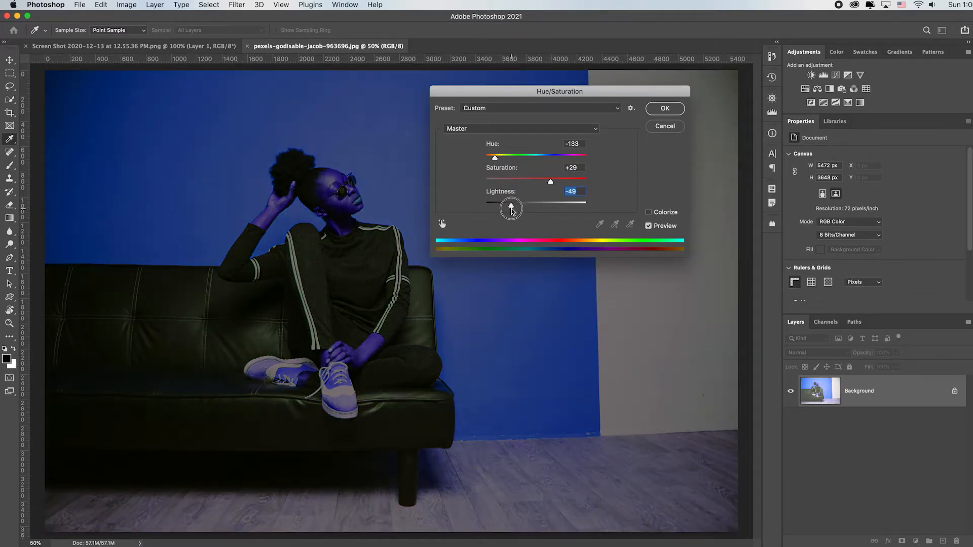
drag(511, 207, 503, 207)
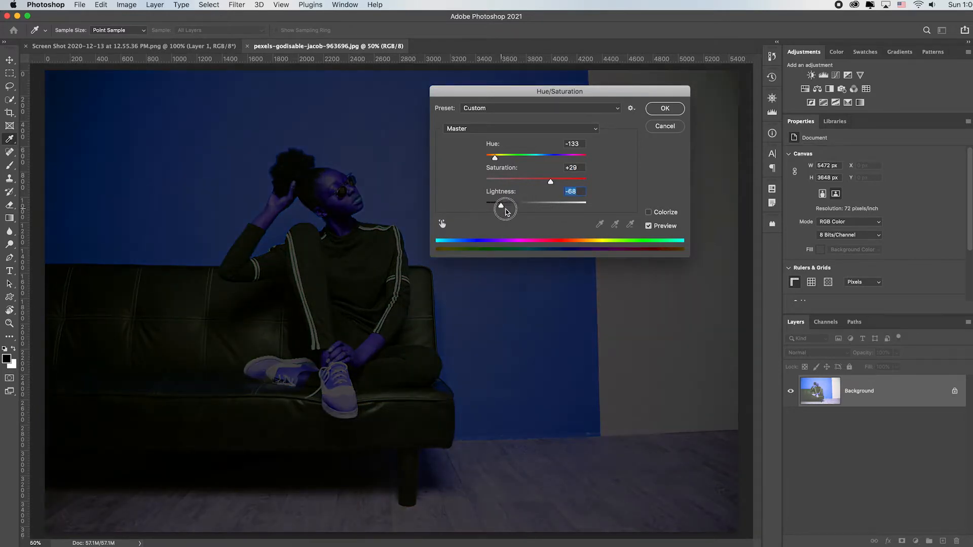
drag(504, 204, 526, 205)
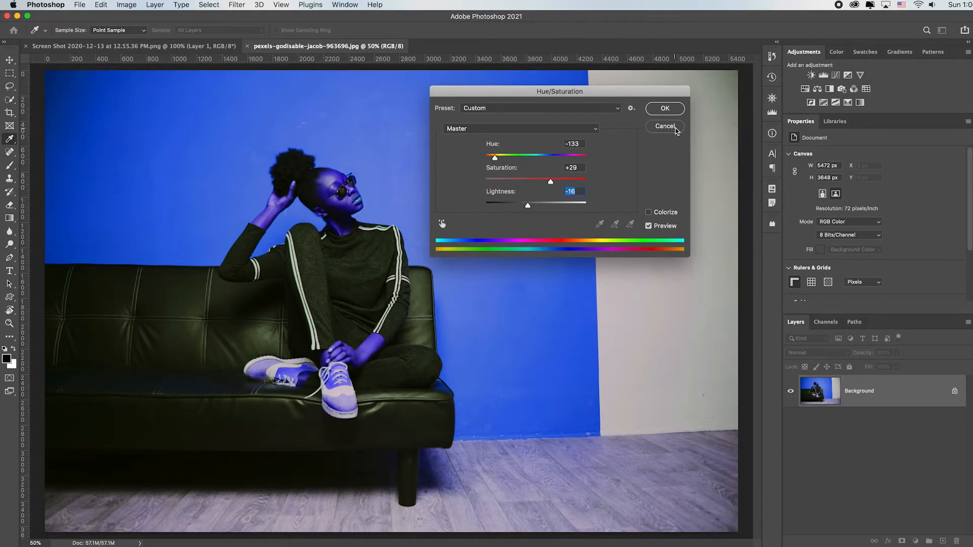
click(664, 126)
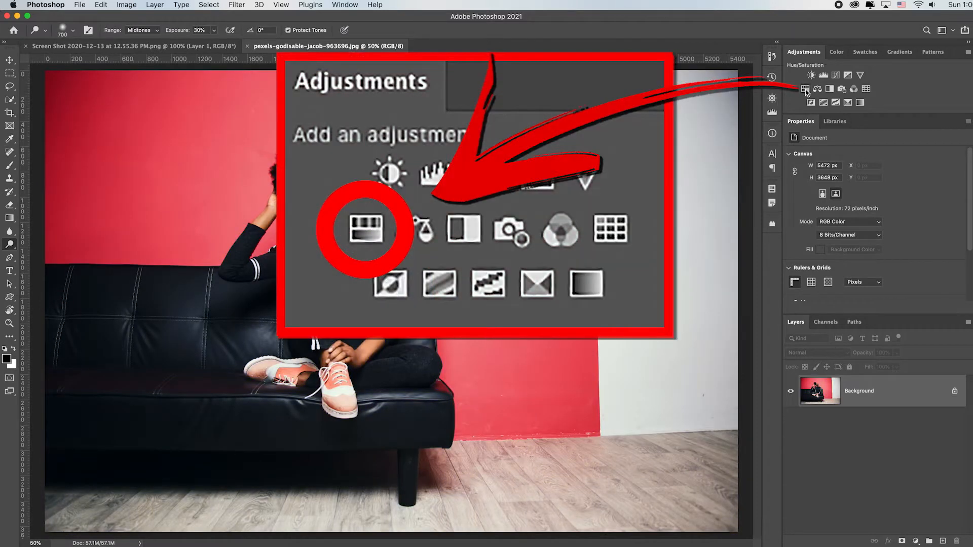
mouse_move(805, 89)
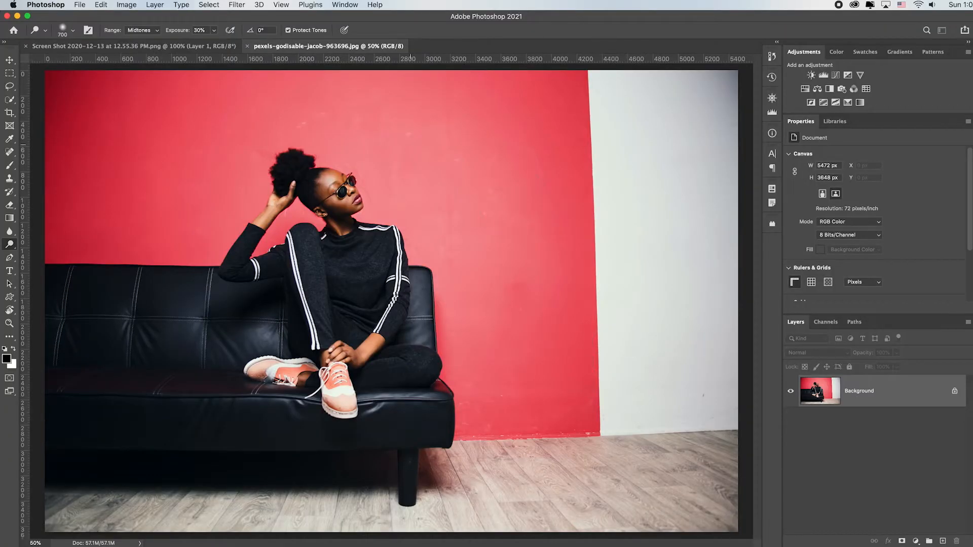
Start a 1:1 (Square) crop and size the box around the seated woman
click(10, 112)
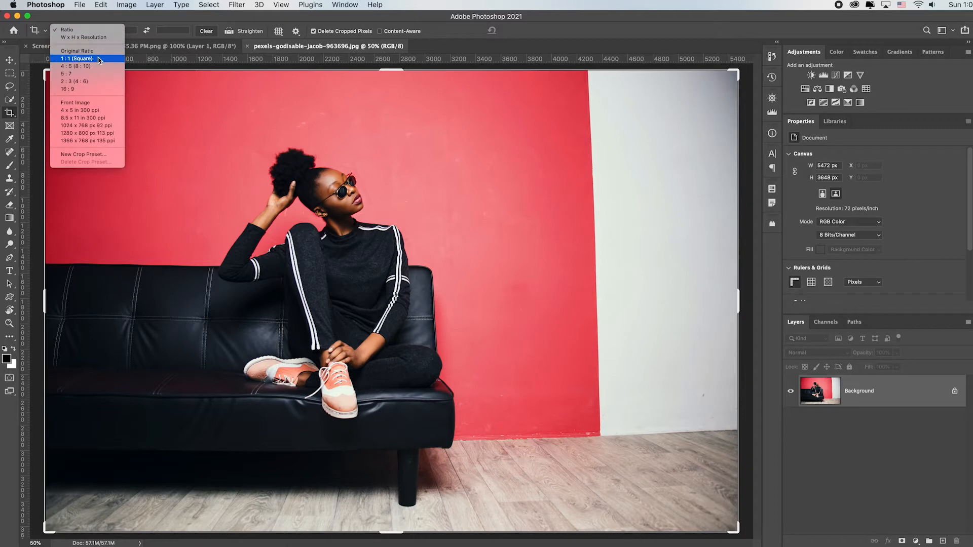
click(76, 59)
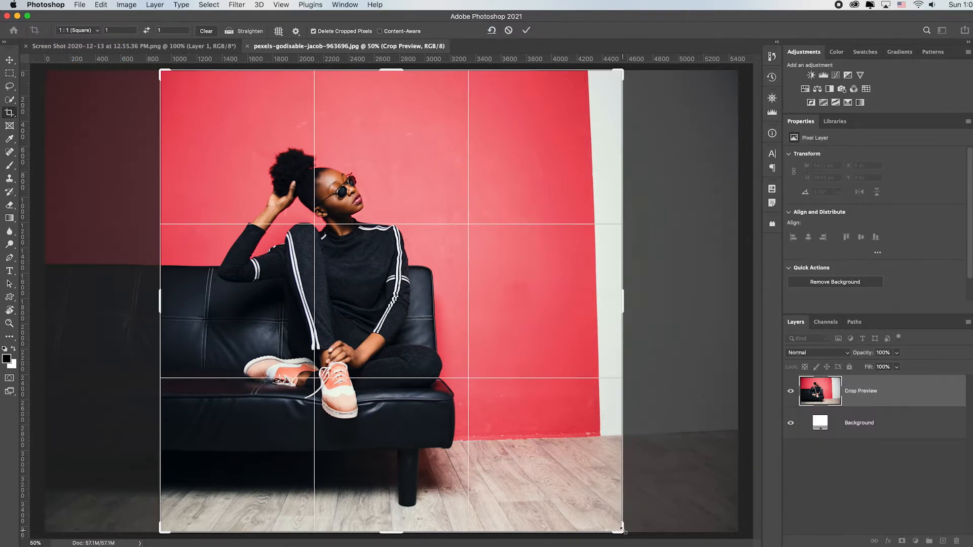
drag(623, 532, 564, 490)
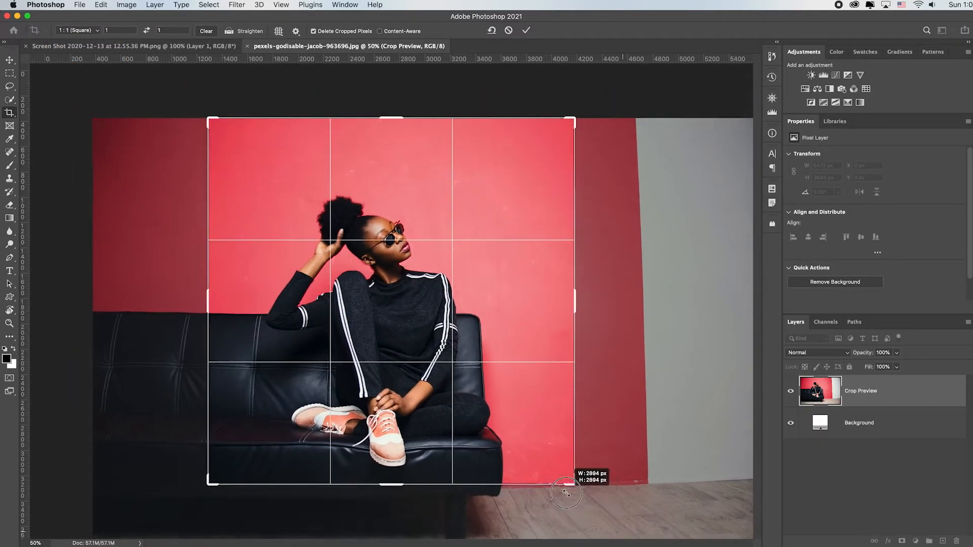
drag(564, 493, 580, 487)
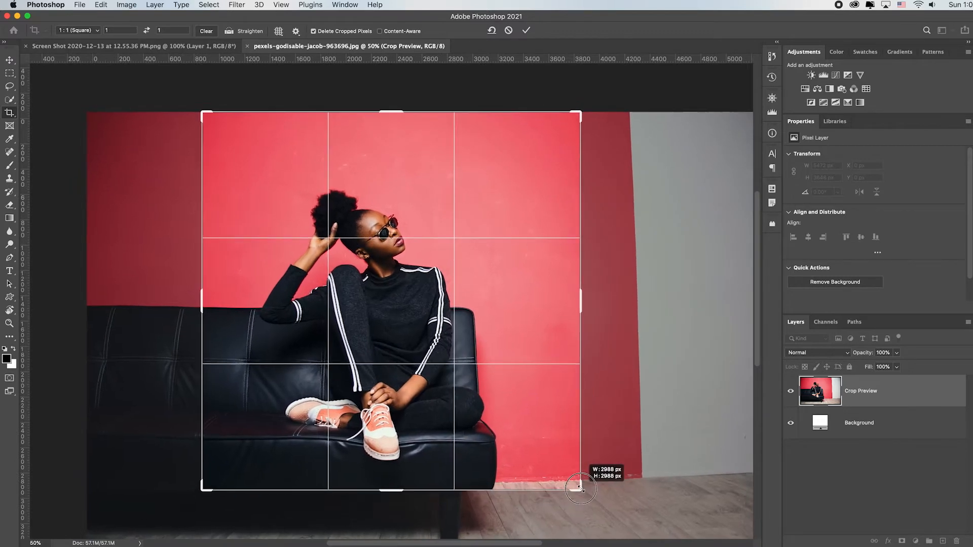
drag(579, 488, 582, 508)
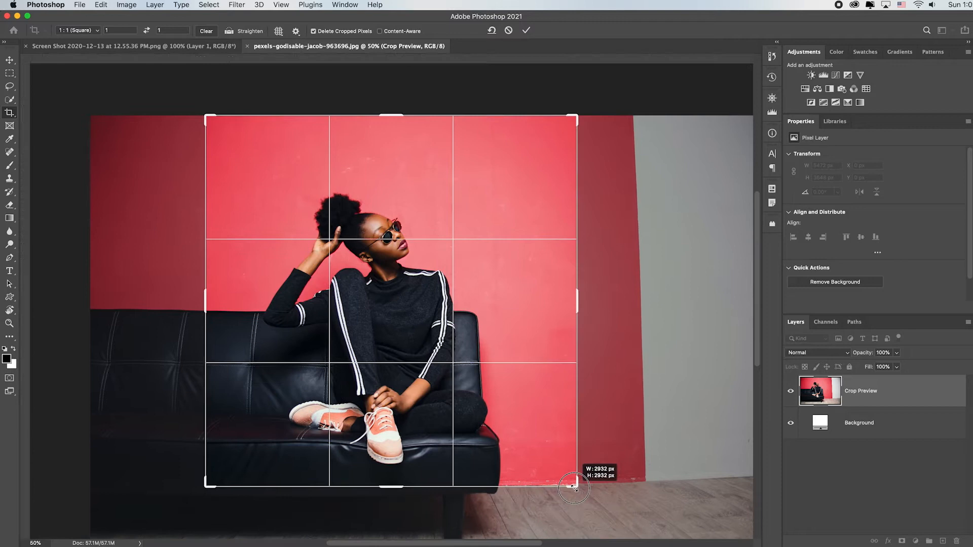
drag(574, 488, 549, 495)
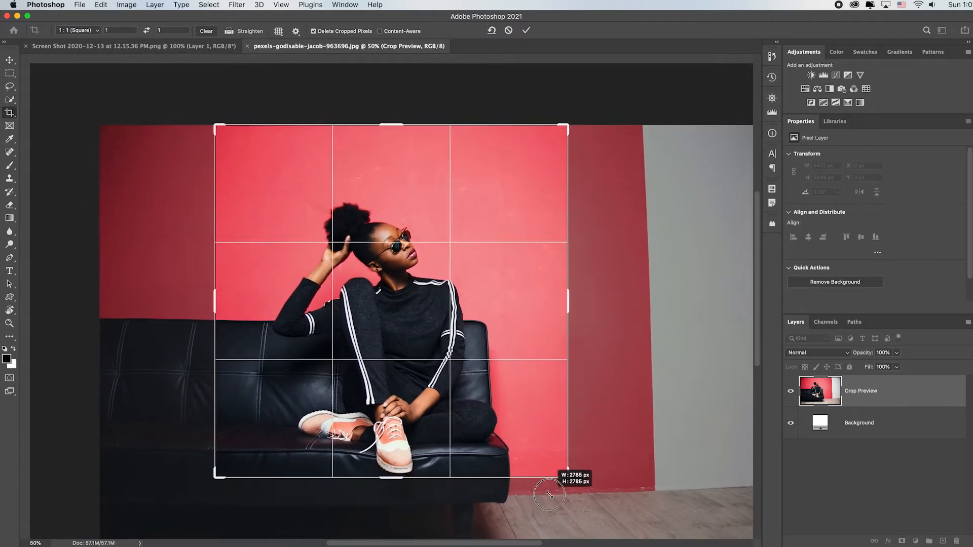
drag(549, 493, 561, 505)
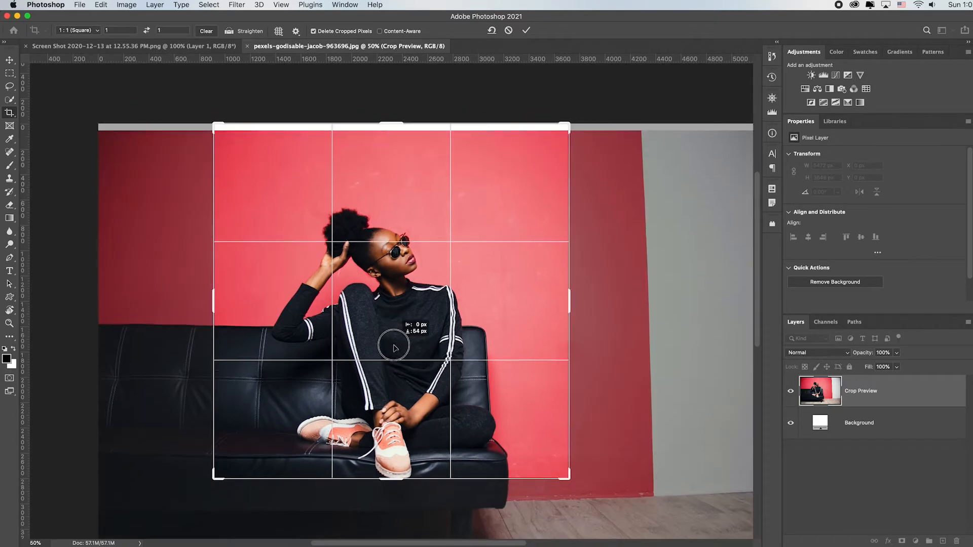
Reposition the photo in the frame, settle the crop at 2752 px and fit the result to the window
drag(393, 346, 372, 310)
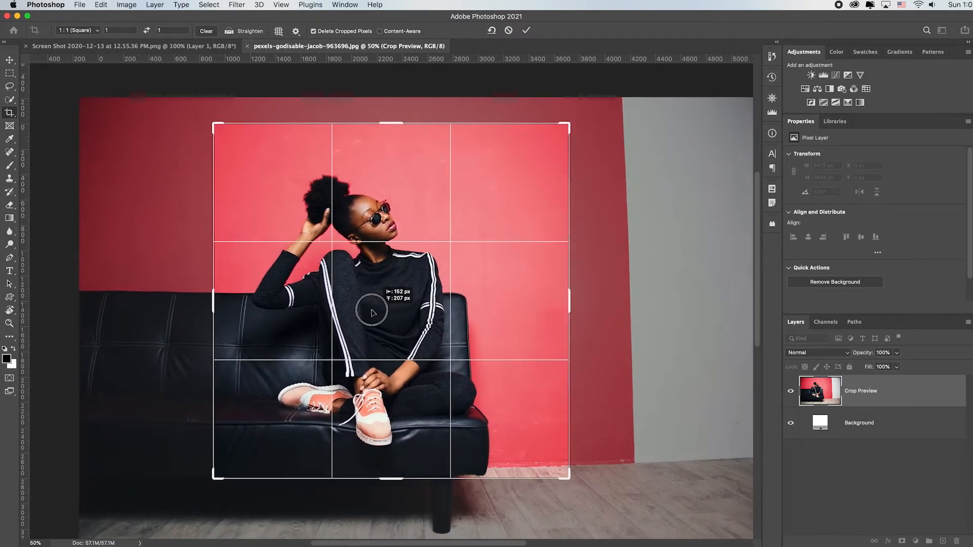
drag(371, 310, 351, 328)
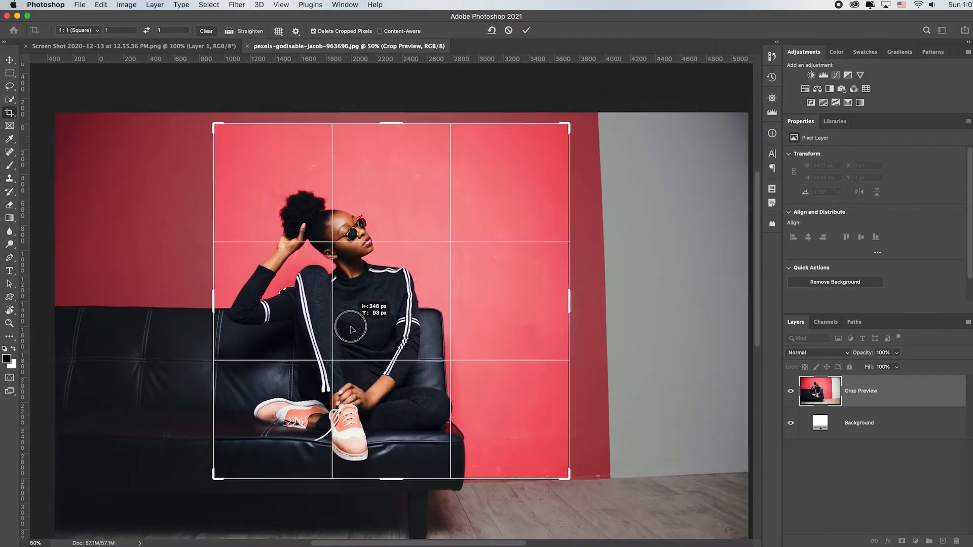
drag(350, 329, 347, 319)
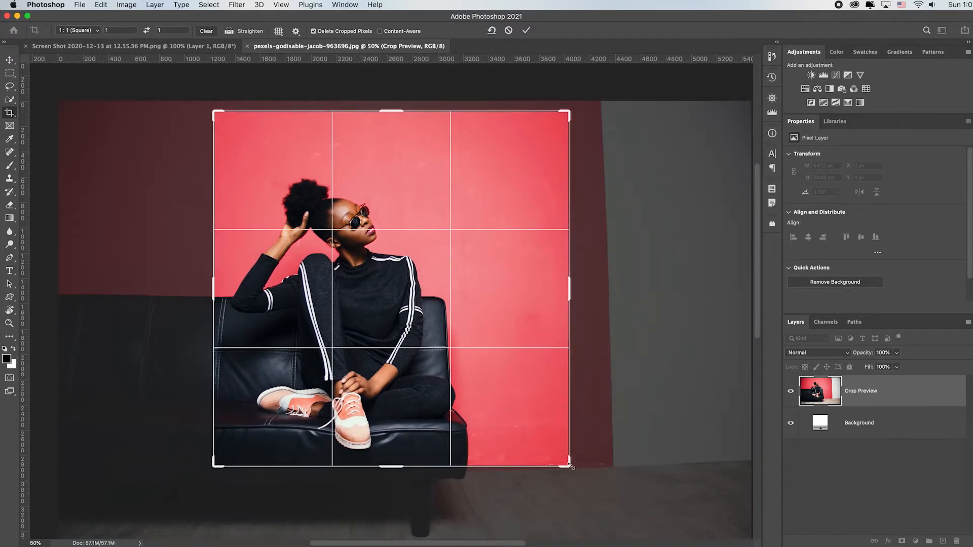
drag(570, 466, 568, 456)
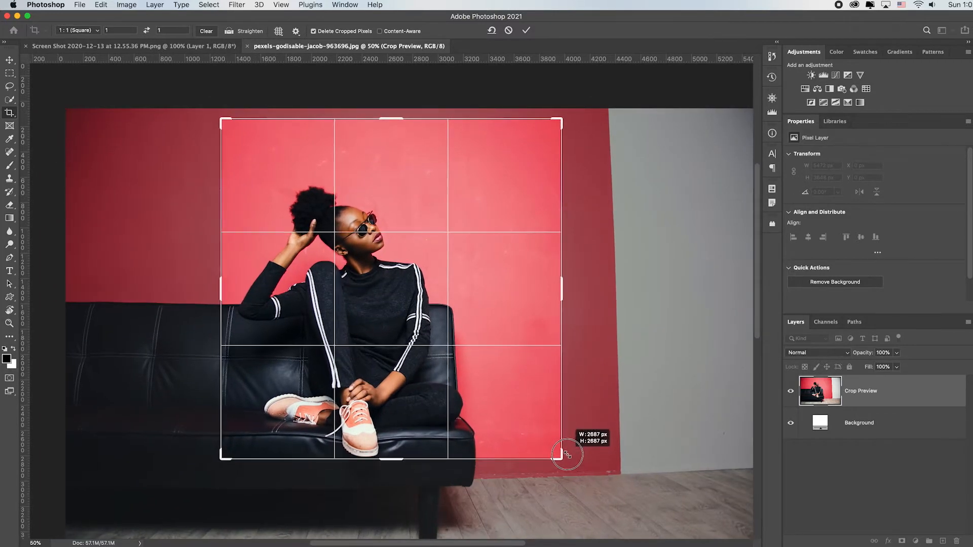
drag(568, 453, 567, 464)
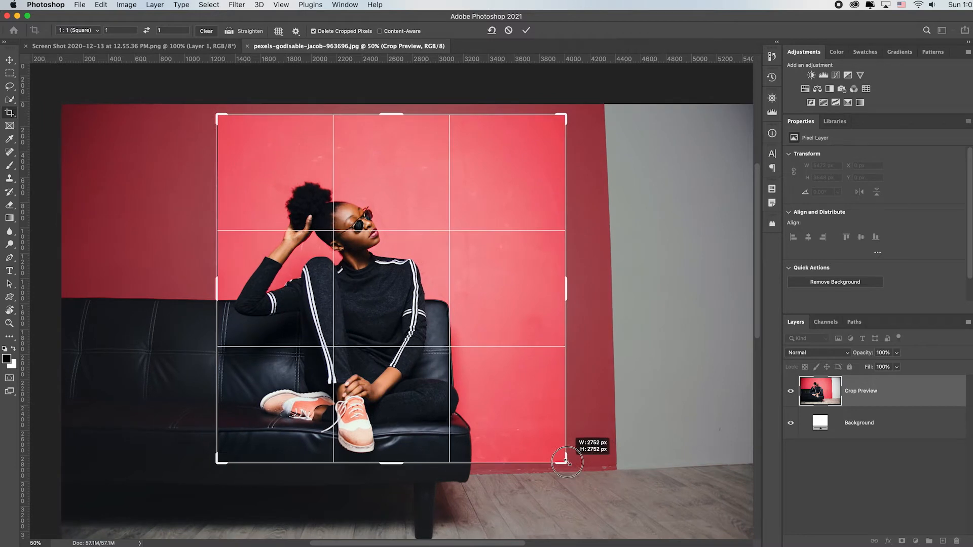
drag(564, 462, 441, 402)
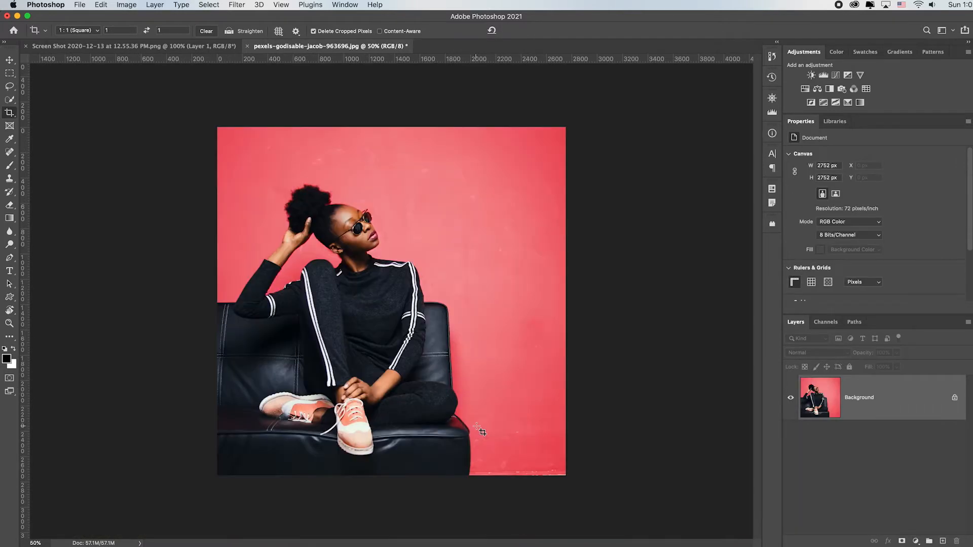
key(cmd+0)
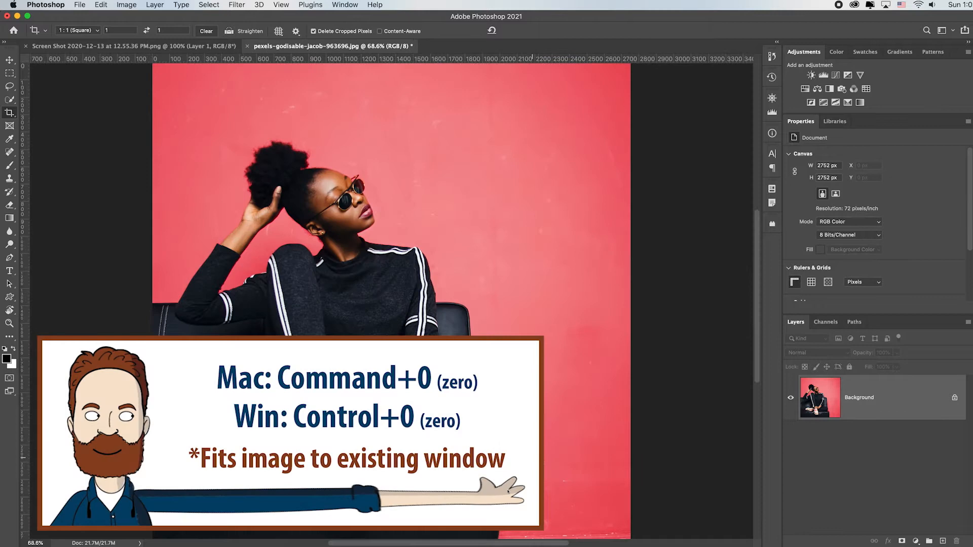
Add a Vibrance adjustment layer and push Vibrance to +100
key(cmd+0)
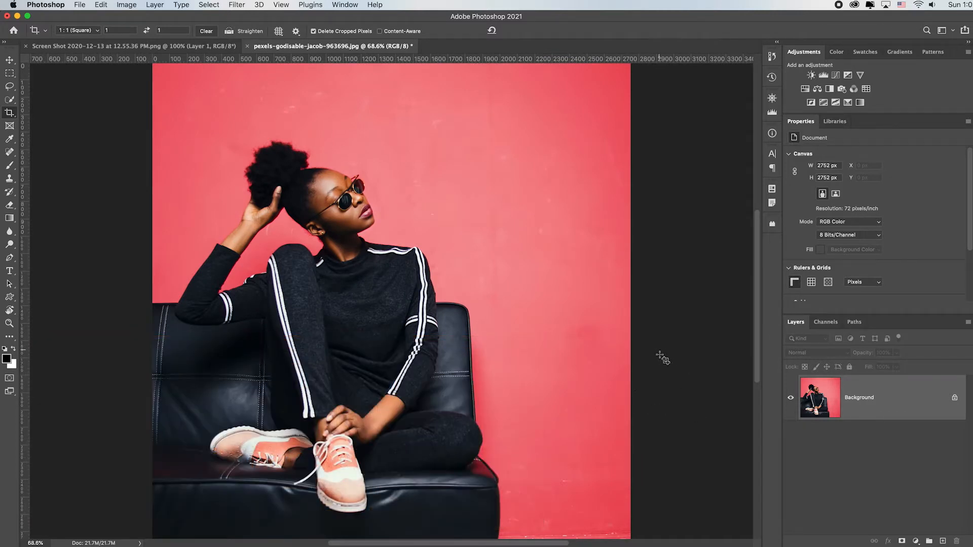
mouse_move(743, 382)
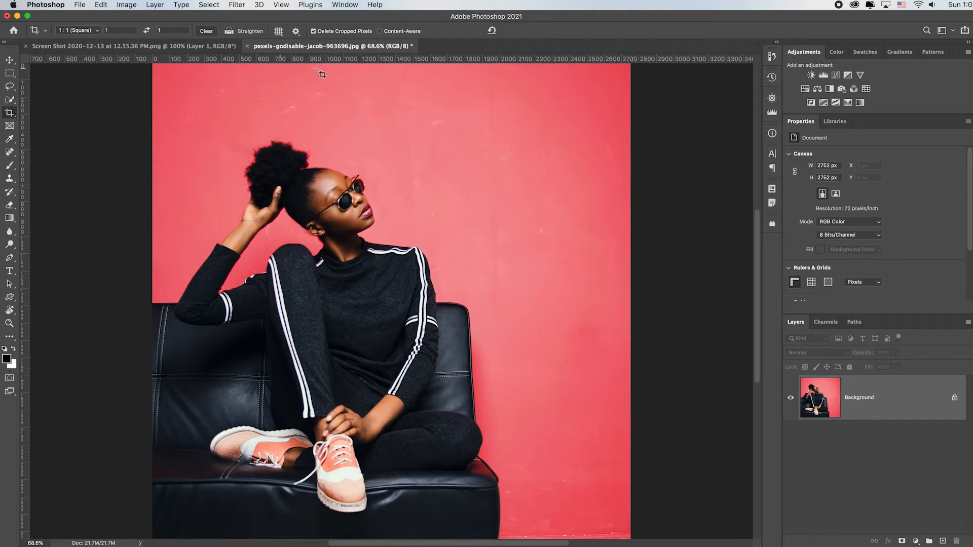
mouse_move(868, 81)
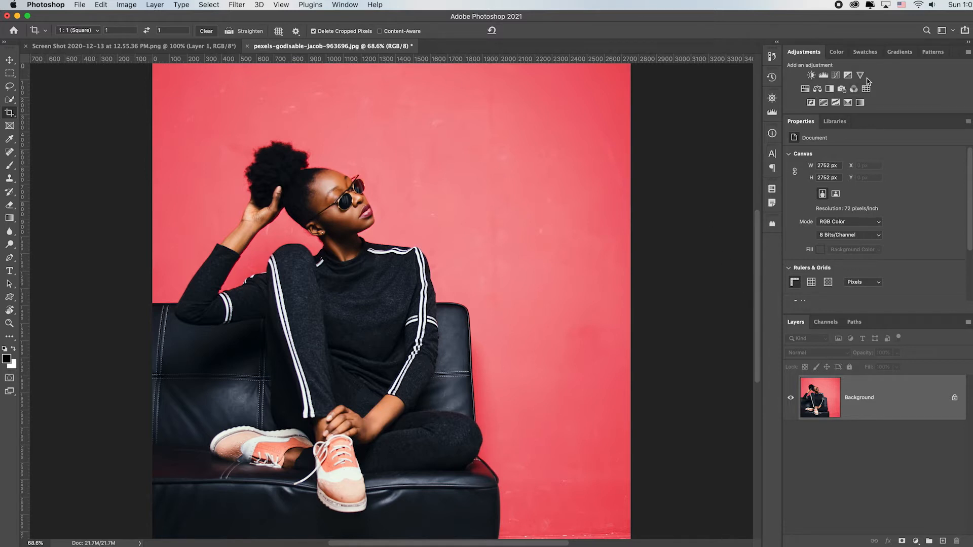
click(861, 75)
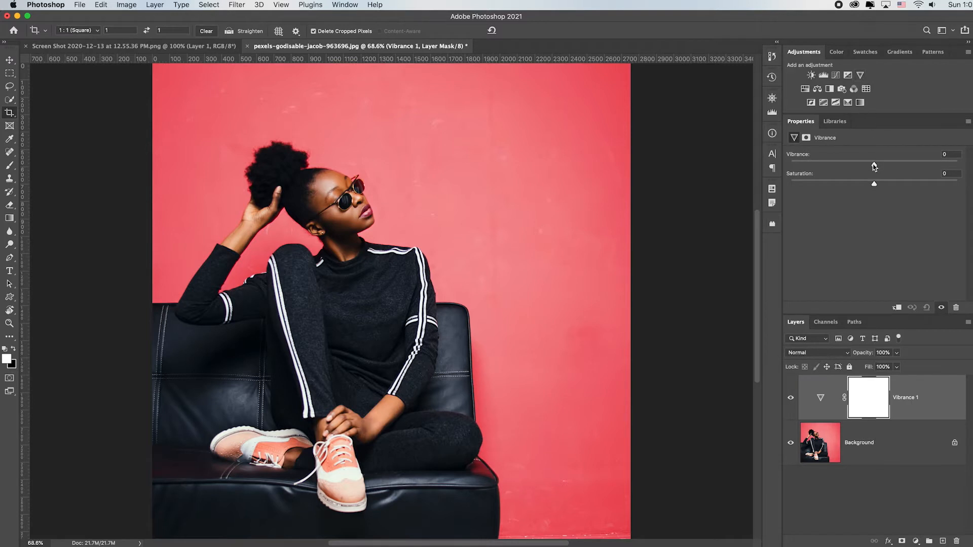
drag(874, 164, 956, 164)
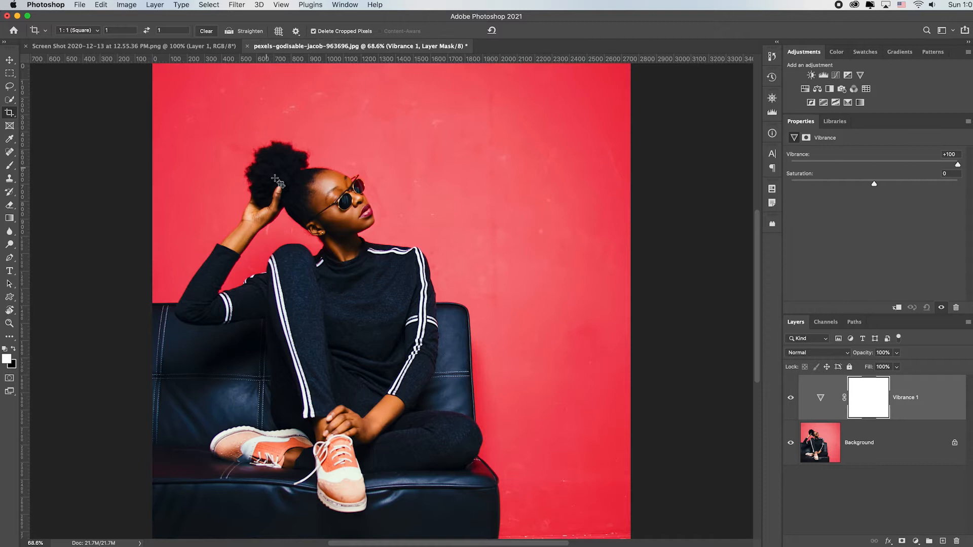
mouse_move(444, 266)
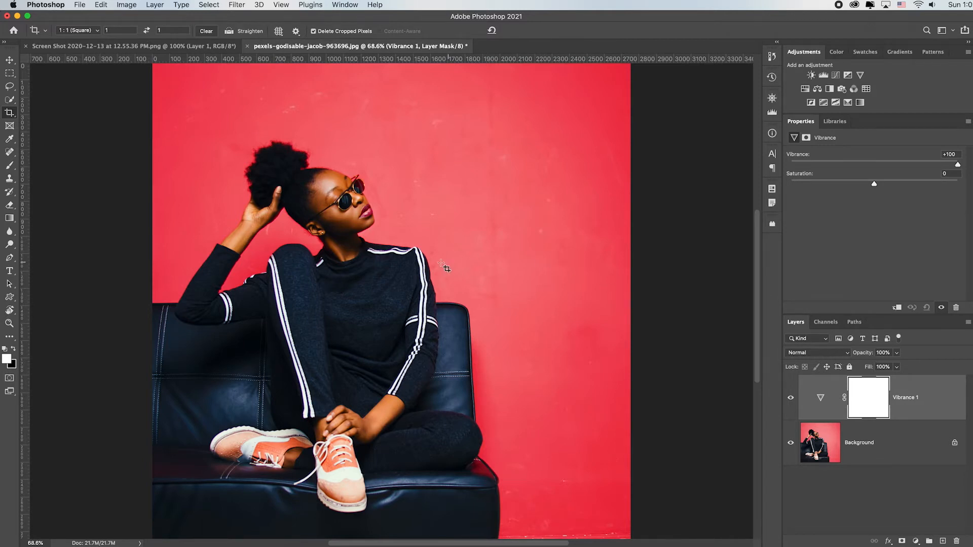
mouse_move(366, 276)
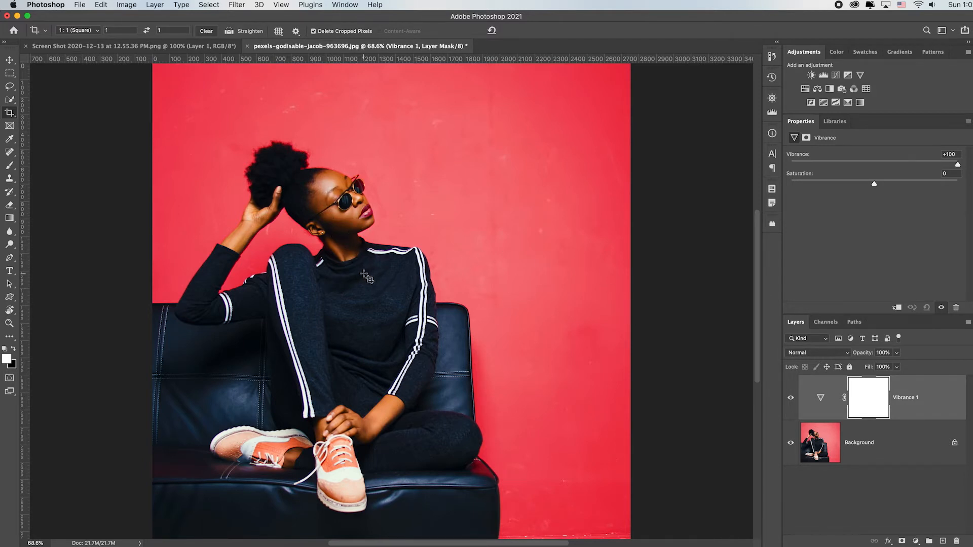
Paint black at 50% opacity on the Vibrance mask over the woman and her shoes
key(b)
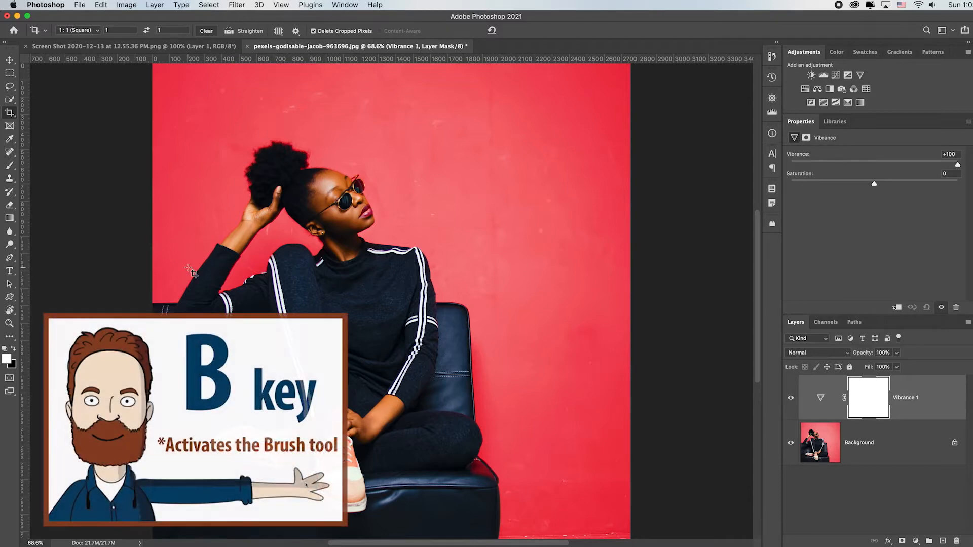
key(b)
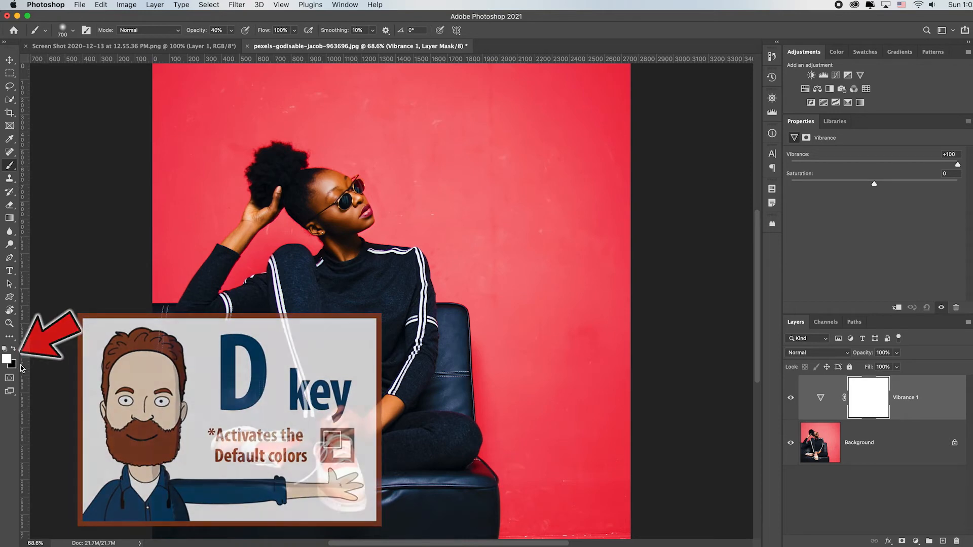
key(x)
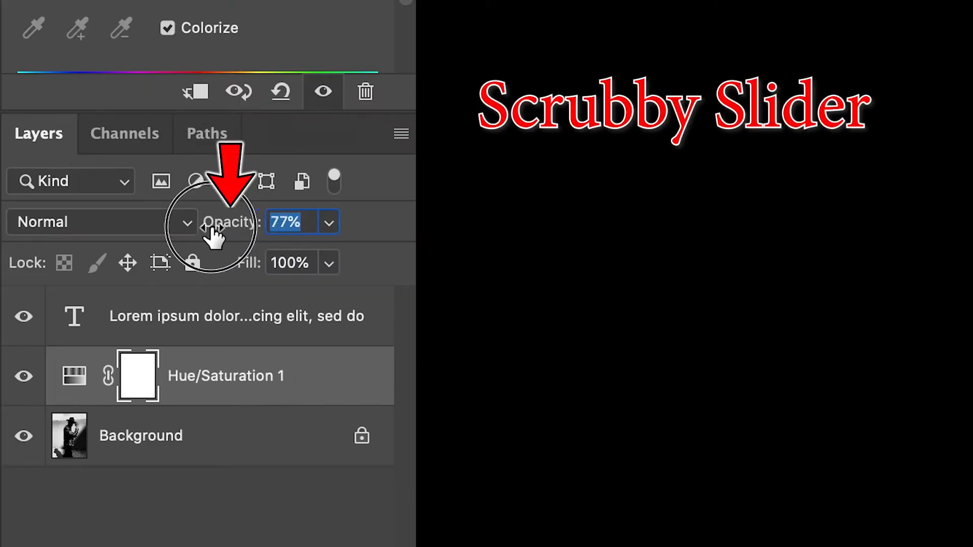
drag(213, 222, 240, 222)
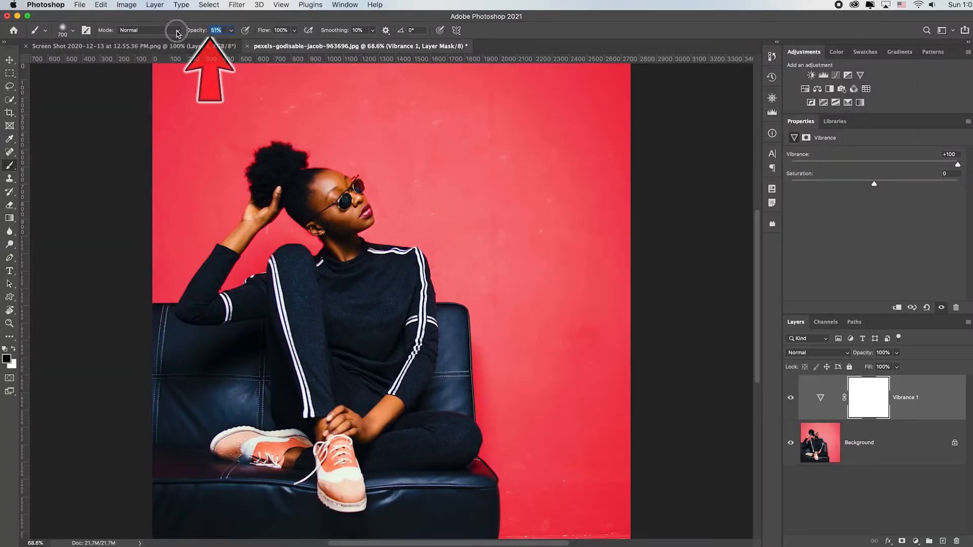
key([)
text(50)
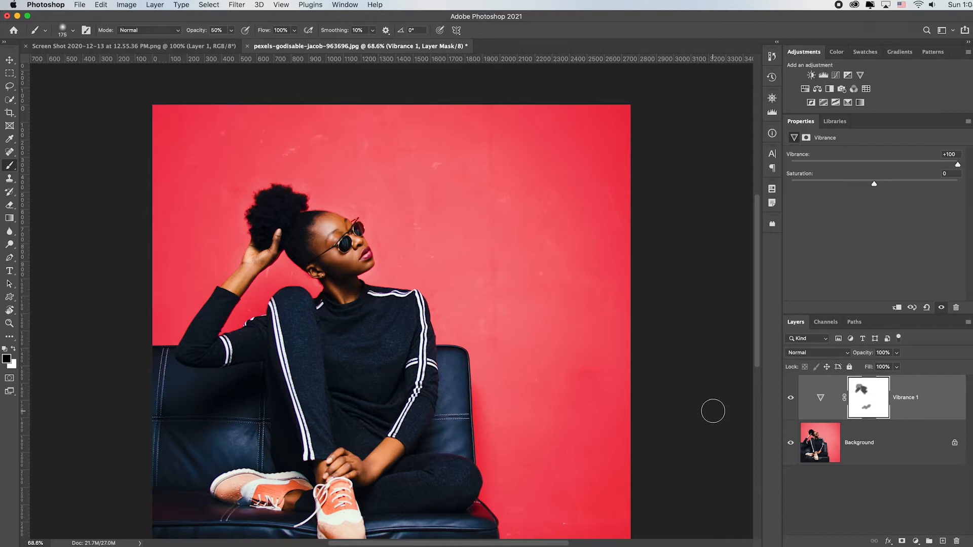
key(cmd+0)
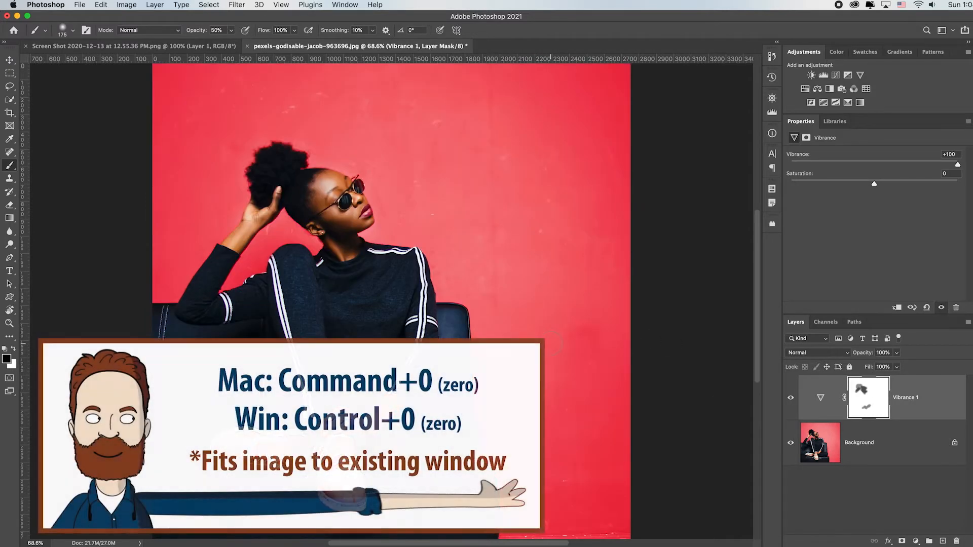
Duplicate the Background layer with Cmd+J and select the new Background copy
click(859, 443)
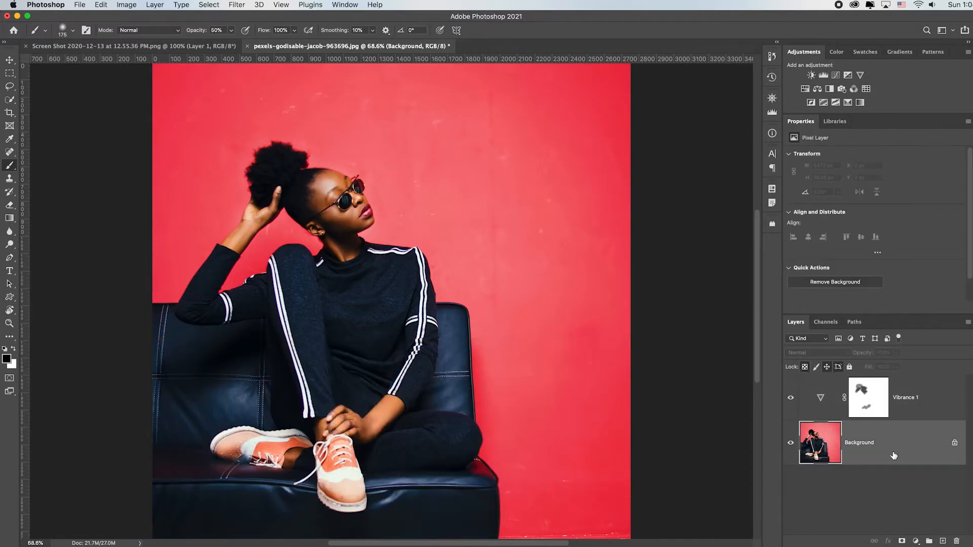
key(cmd+j)
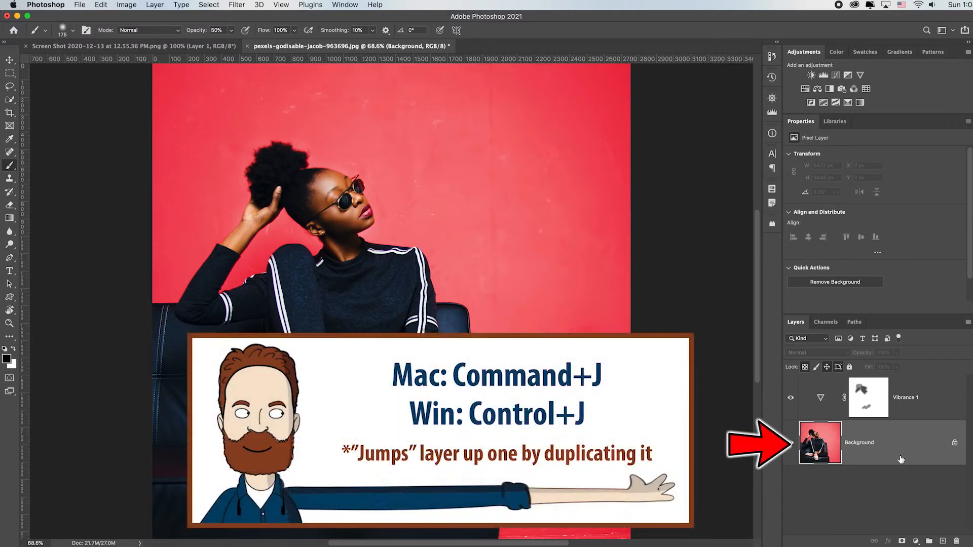
key(cmd+j)
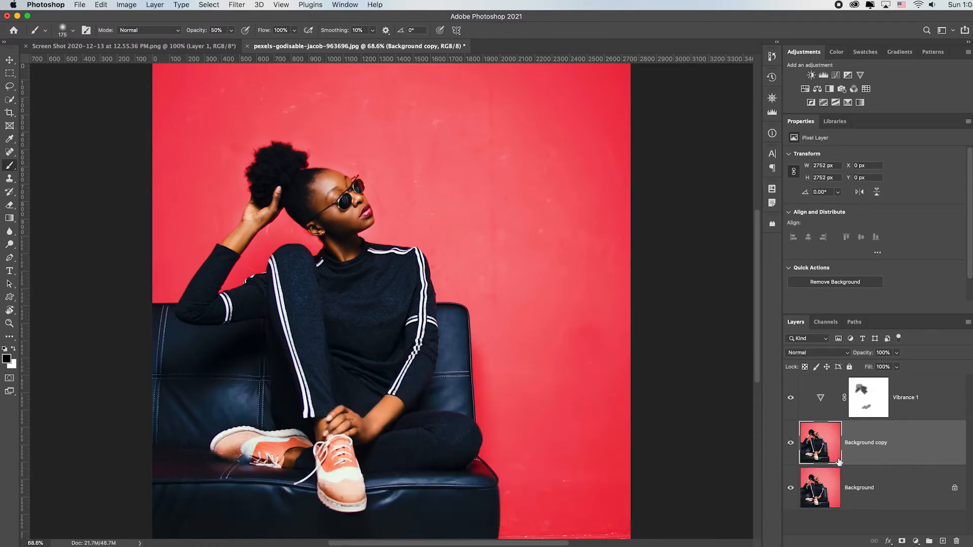
click(868, 397)
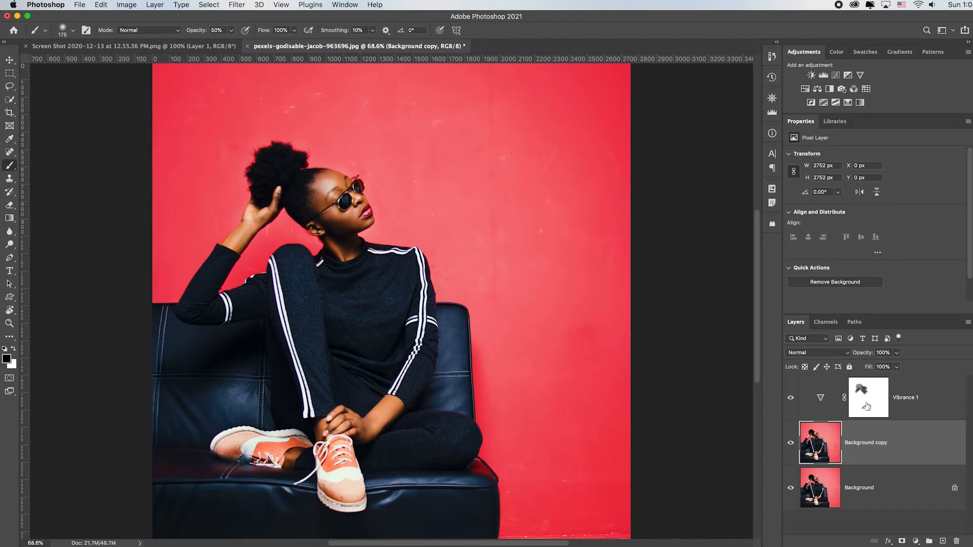
mouse_move(32, 102)
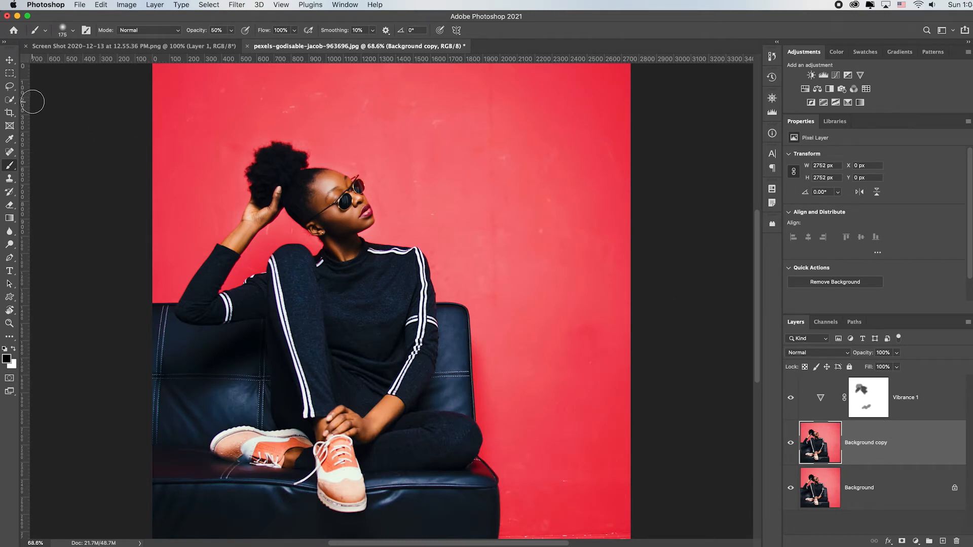
mouse_move(10, 100)
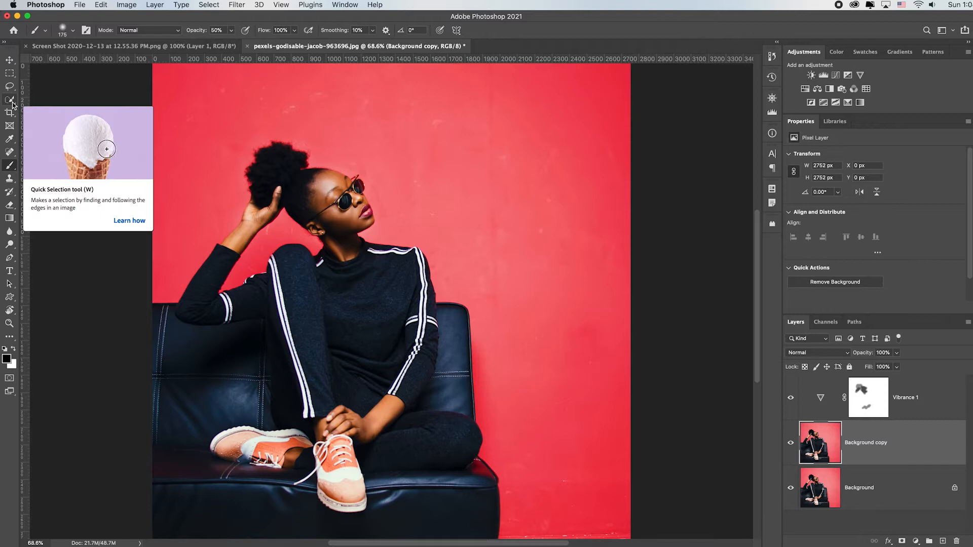
mouse_move(10, 153)
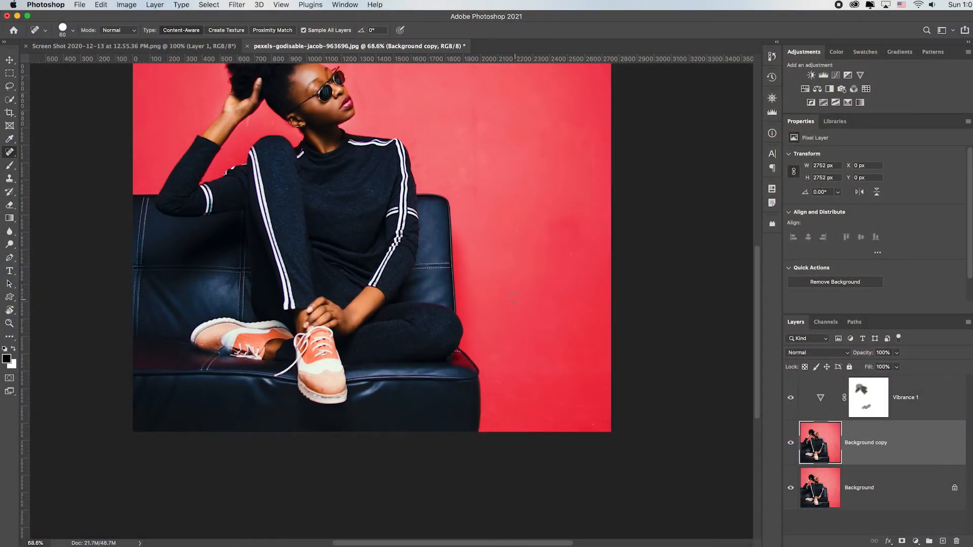
Pan the photo to reposition it in view
key(space)
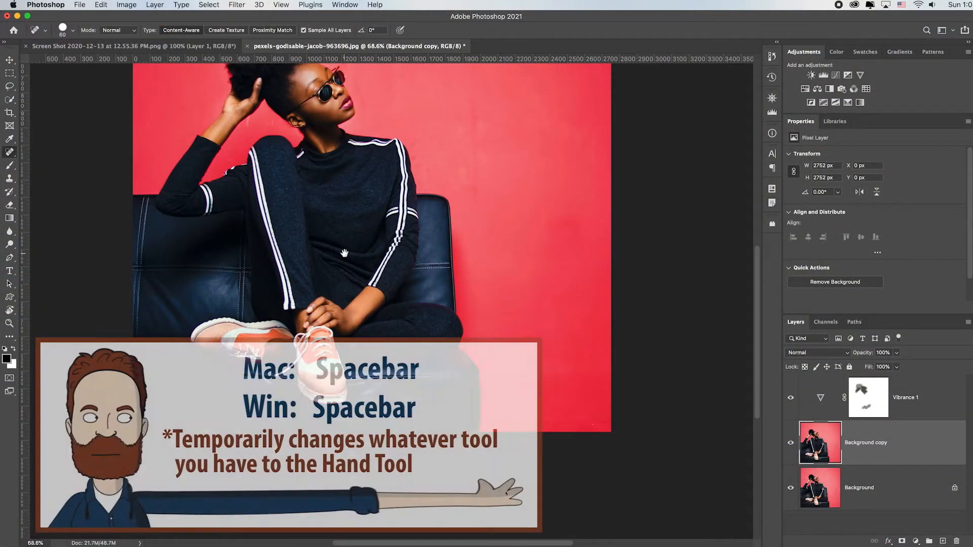
drag(345, 253, 447, 342)
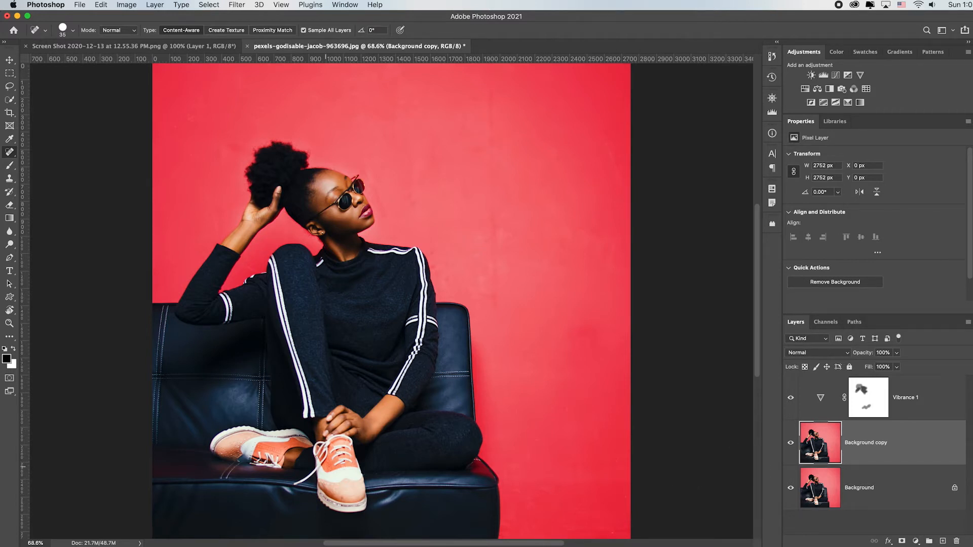
In Select > Color Range sample the shoes, set Fuzziness 49 and Range 7% with localized clusters on
click(208, 5)
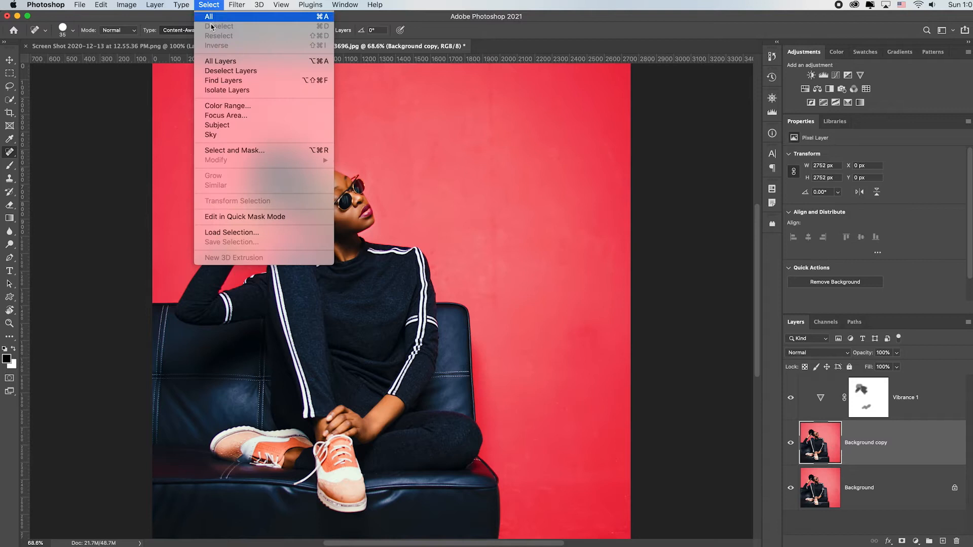
click(228, 106)
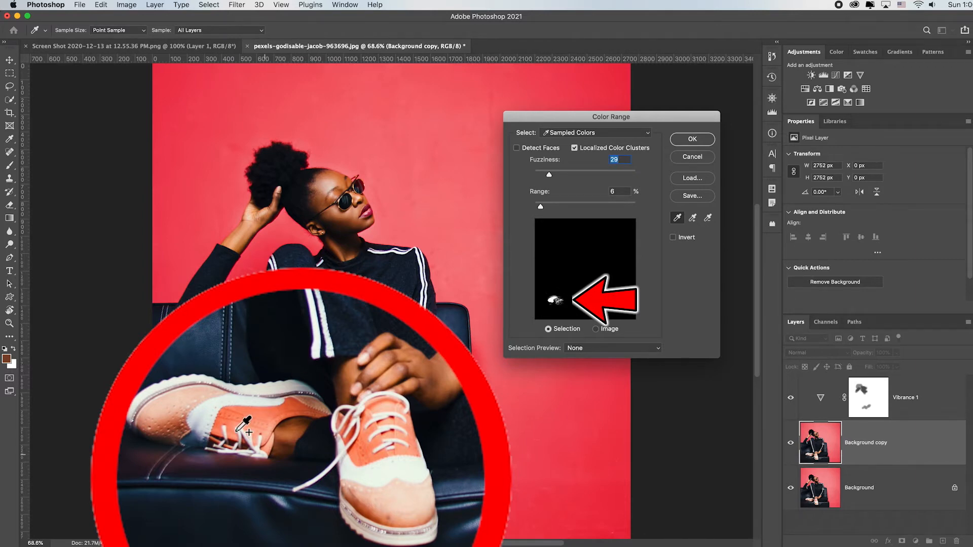
mouse_move(165, 447)
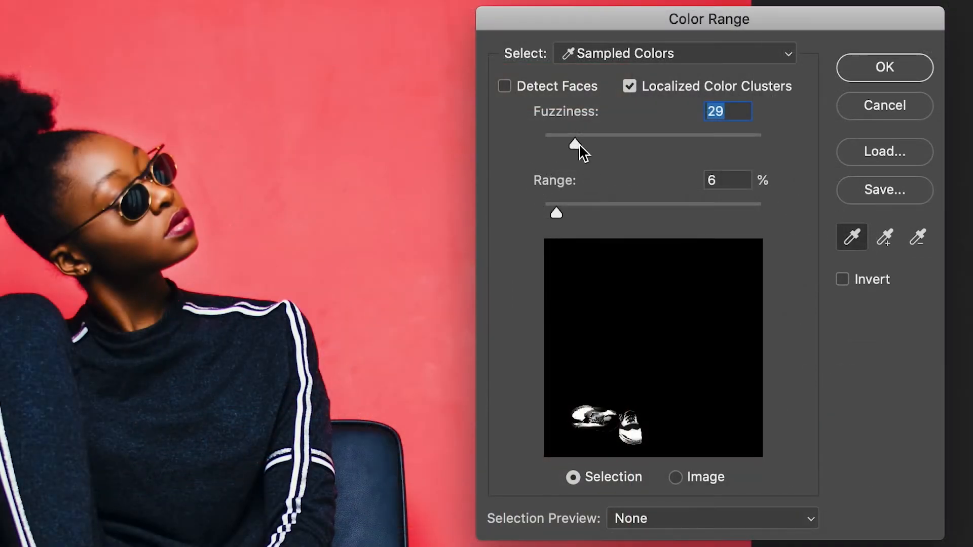
drag(574, 143, 596, 143)
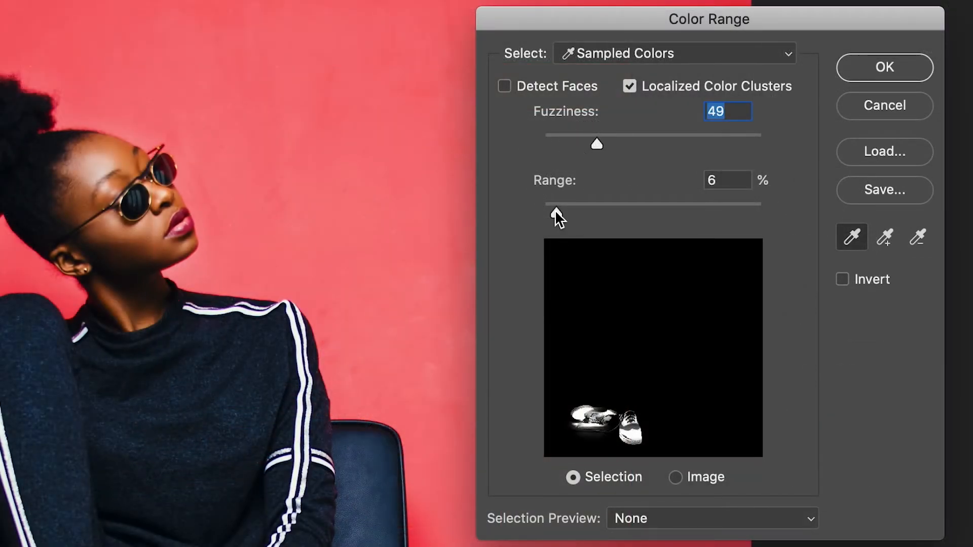
drag(555, 203, 663, 204)
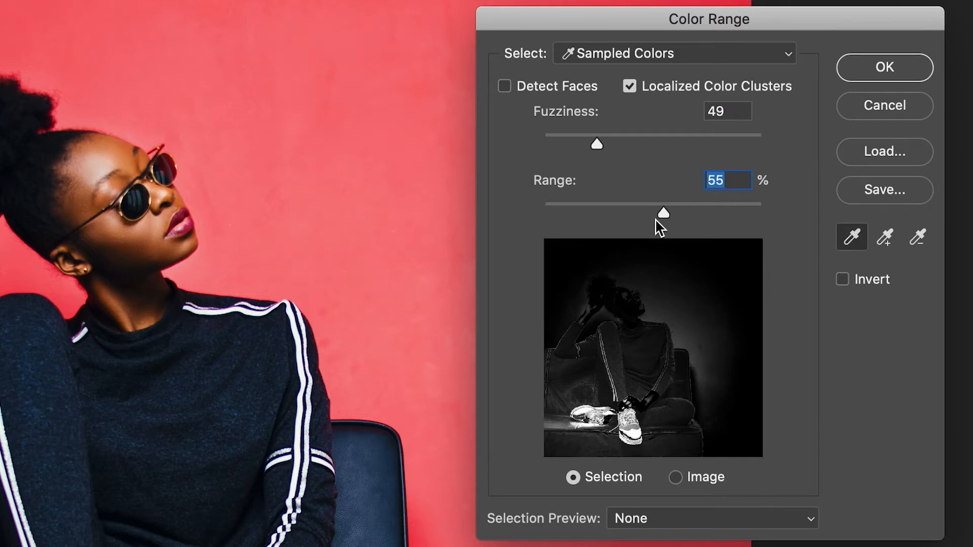
mouse_move(662, 213)
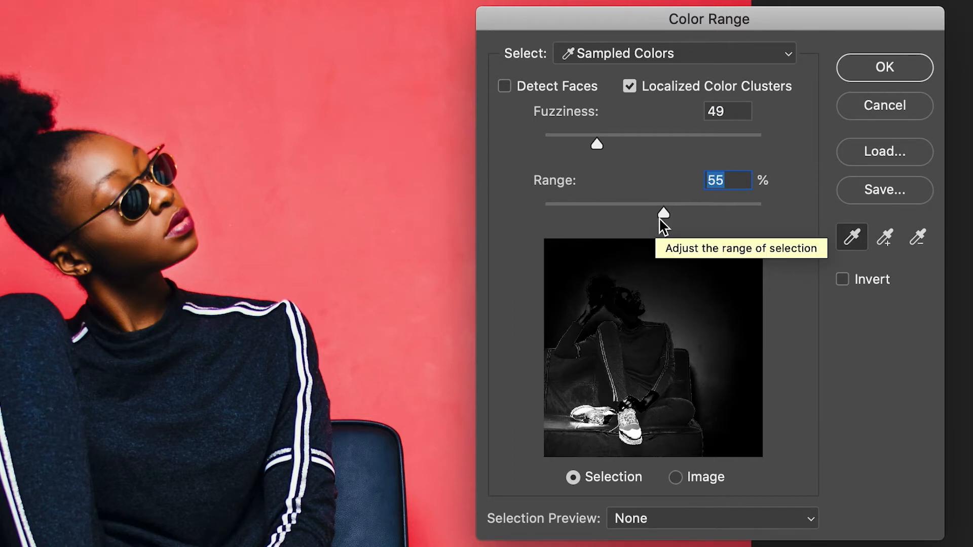
drag(662, 213, 565, 213)
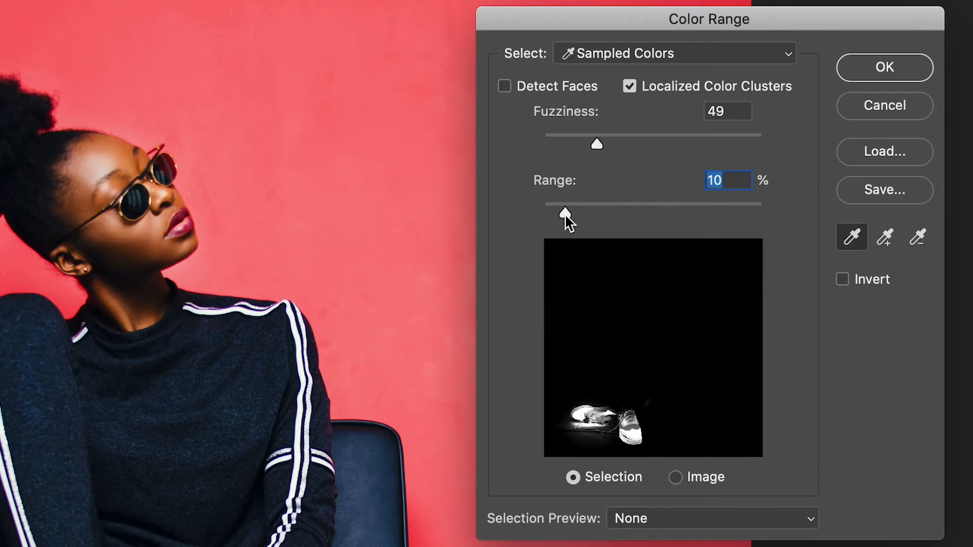
drag(595, 213, 558, 213)
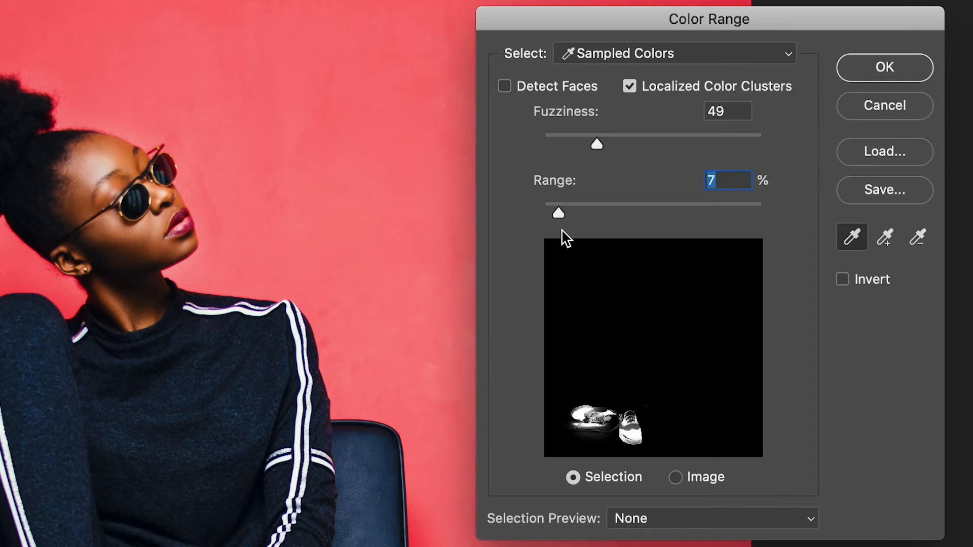
click(630, 86)
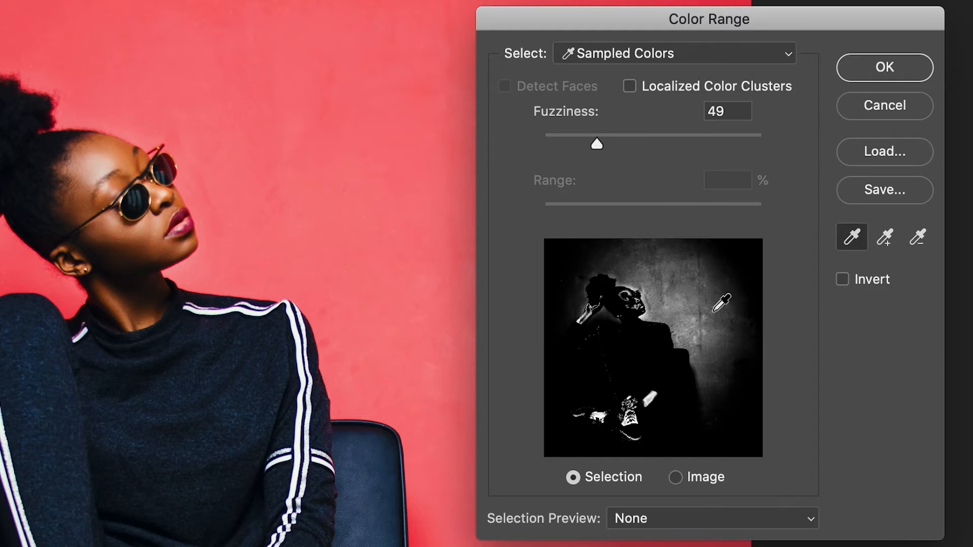
mouse_move(630, 92)
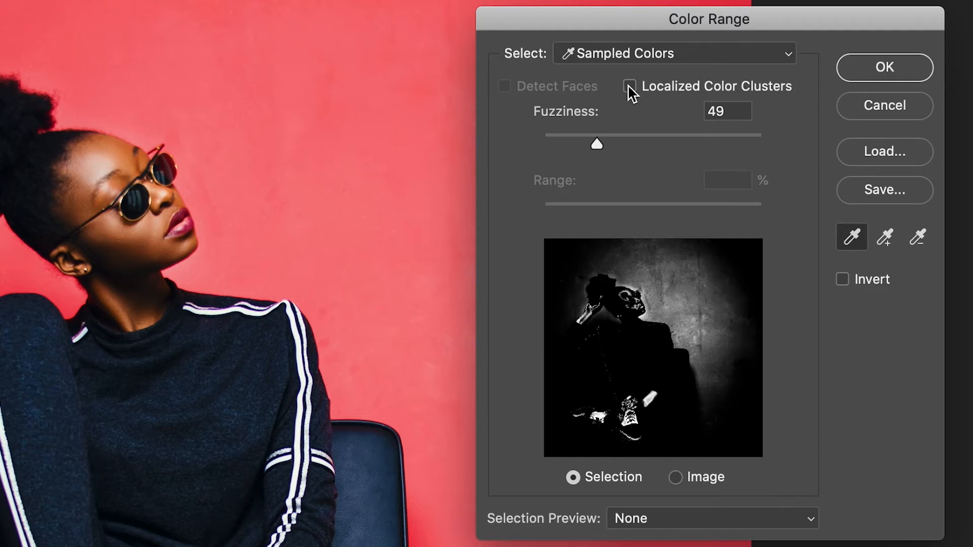
mouse_move(630, 87)
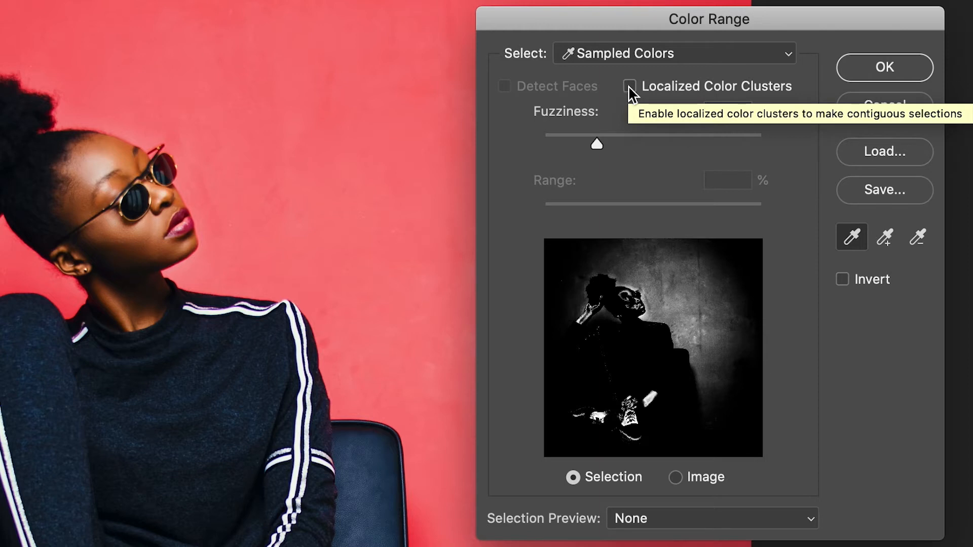
click(630, 85)
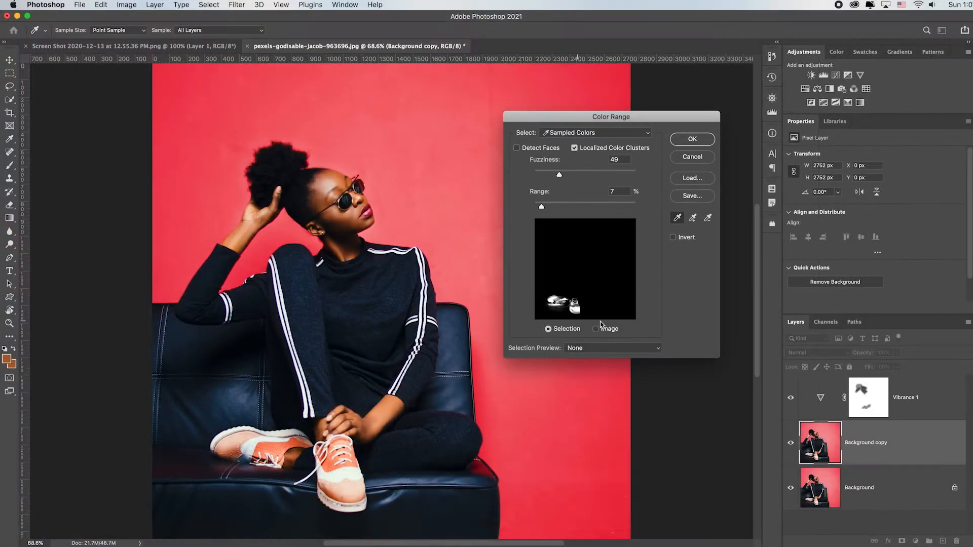
Accept the Color Range selection of the shoes and zoom in on them
click(692, 139)
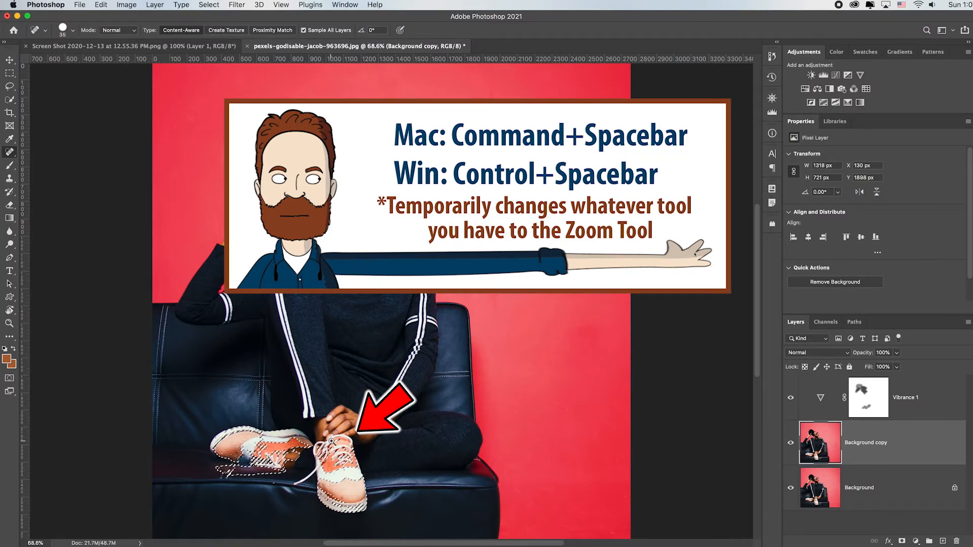
click(340, 444)
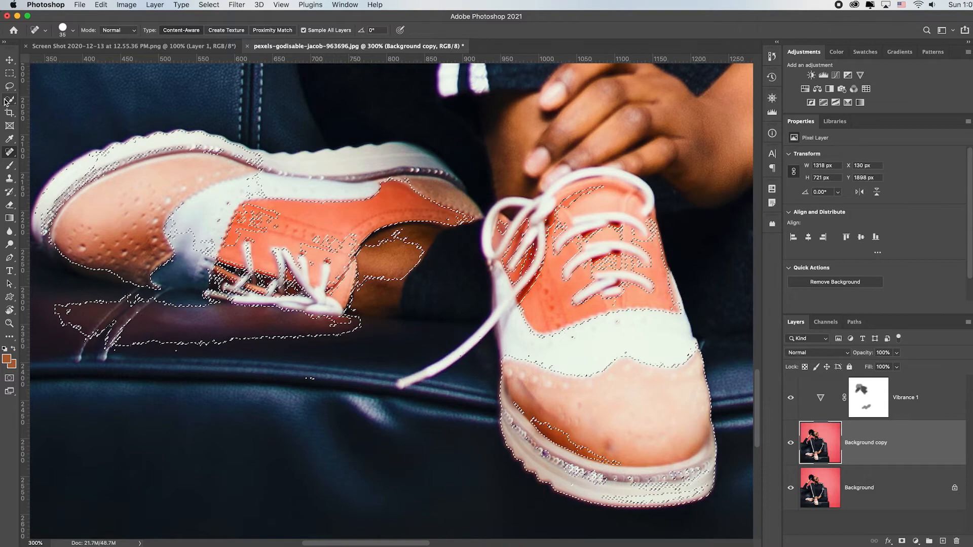
Refine the shoe selection with a smaller Quick Selection brush
click(9, 100)
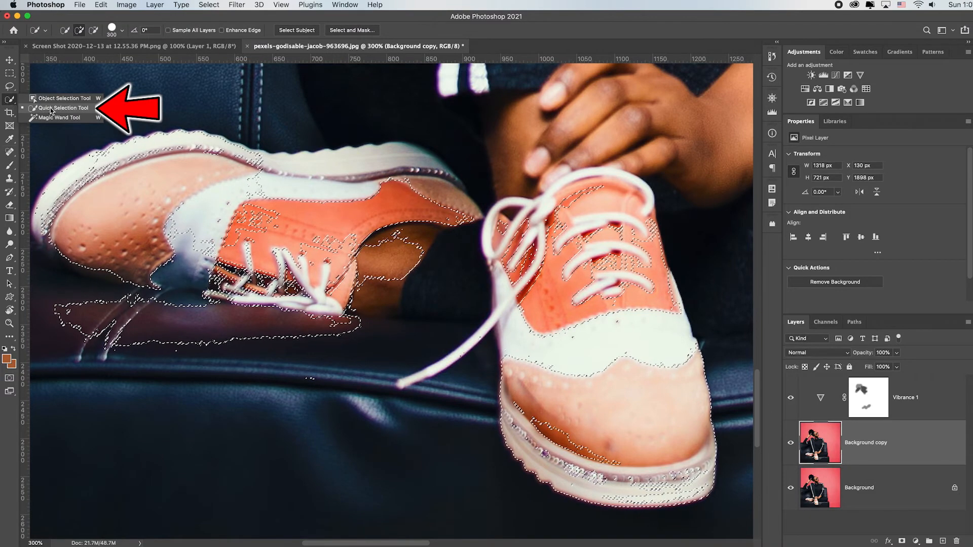
key([)
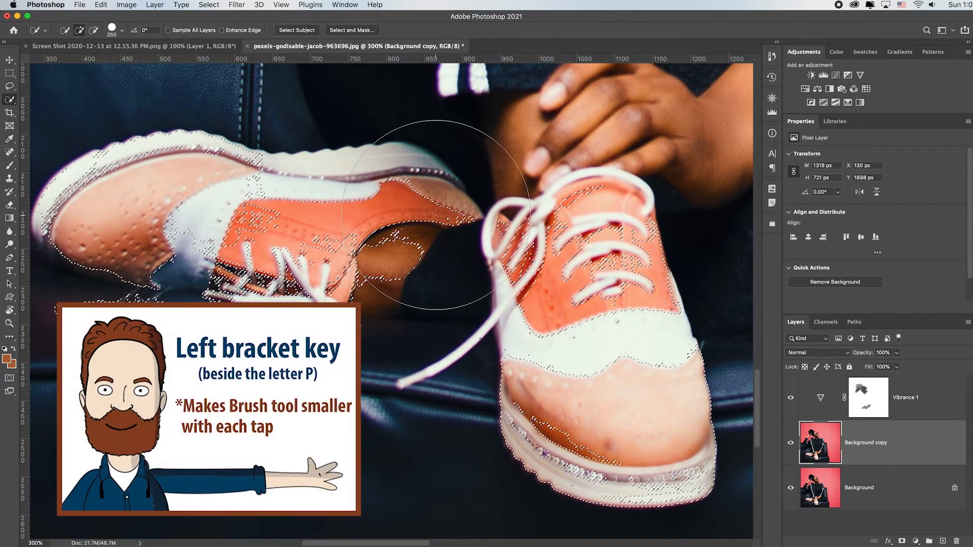
key([)
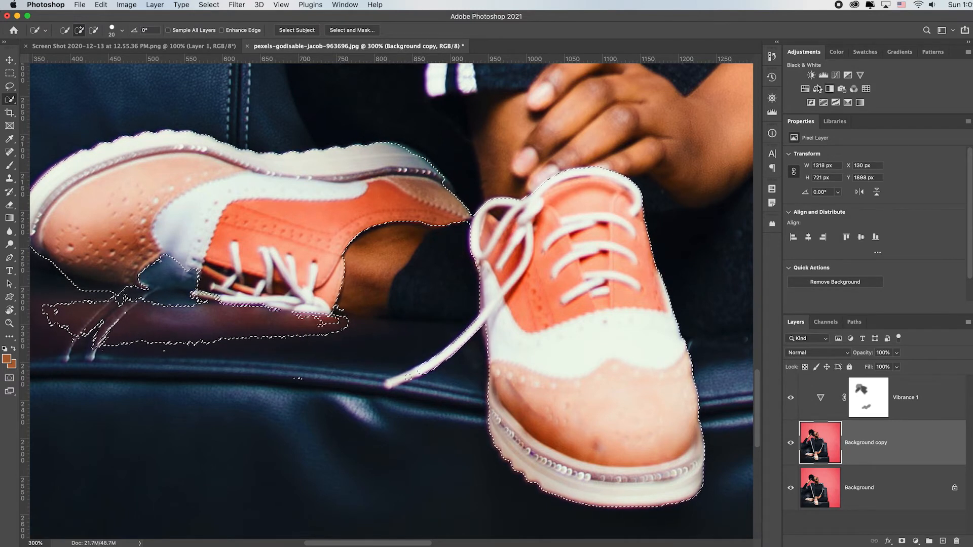
mouse_move(806, 89)
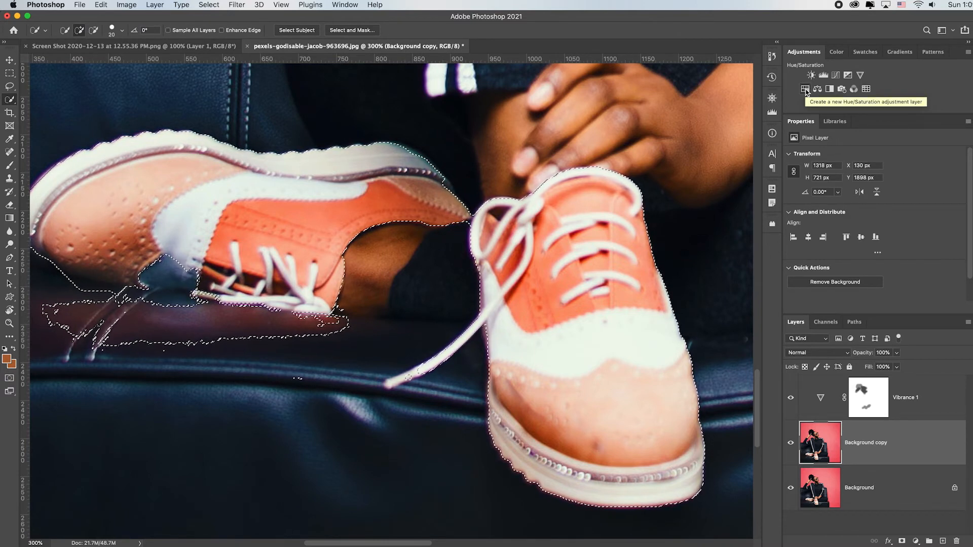
Add a Hue/Saturation adjustment layer masked to the shoes and show its settings
click(806, 89)
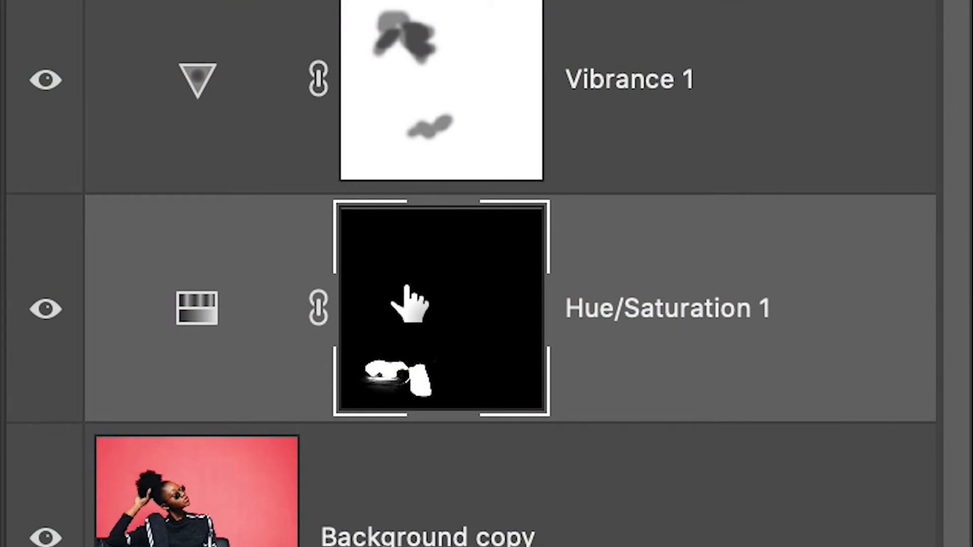
mouse_move(614, 357)
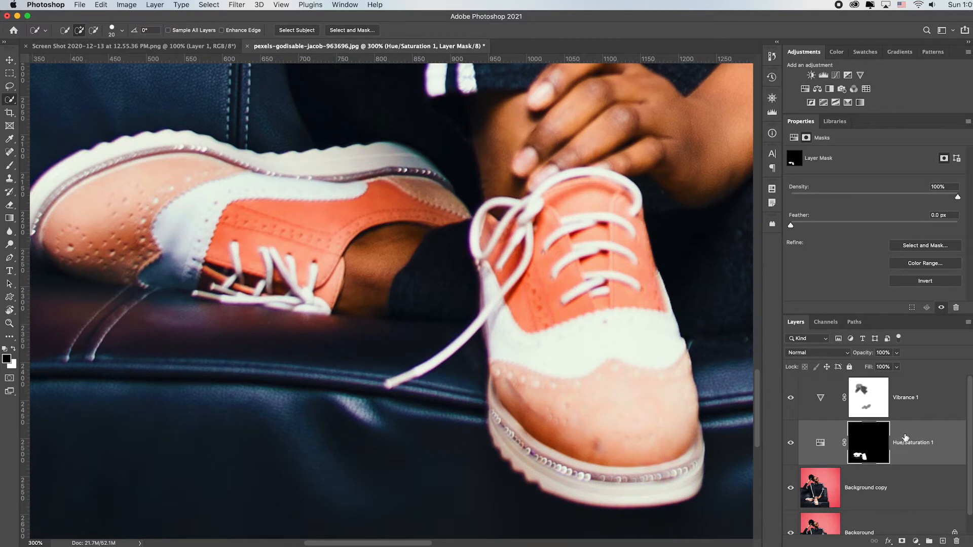
mouse_move(815, 151)
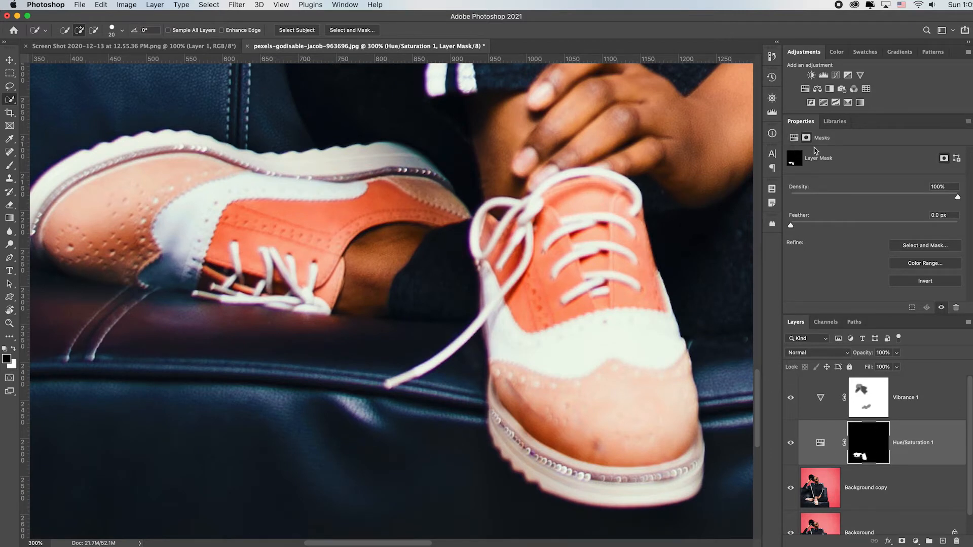
mouse_move(861, 220)
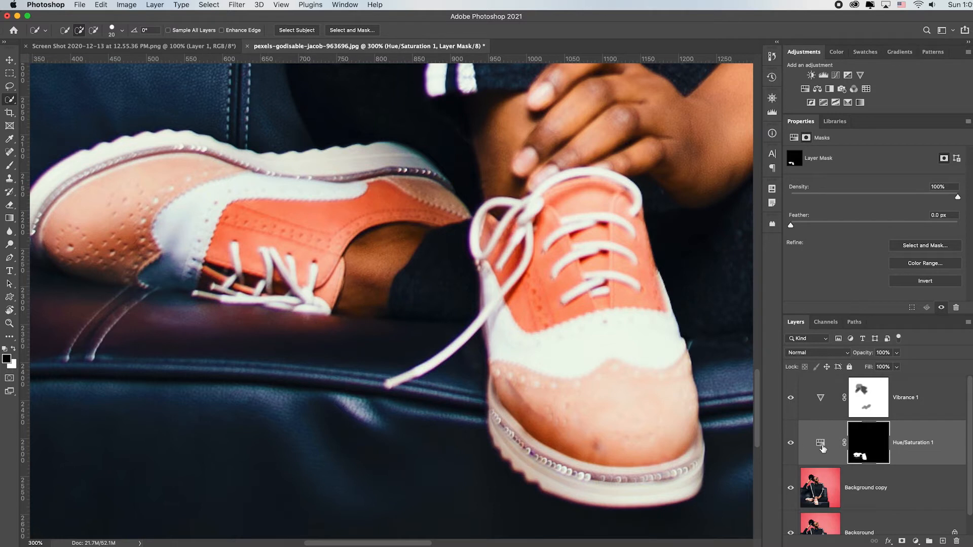
click(820, 443)
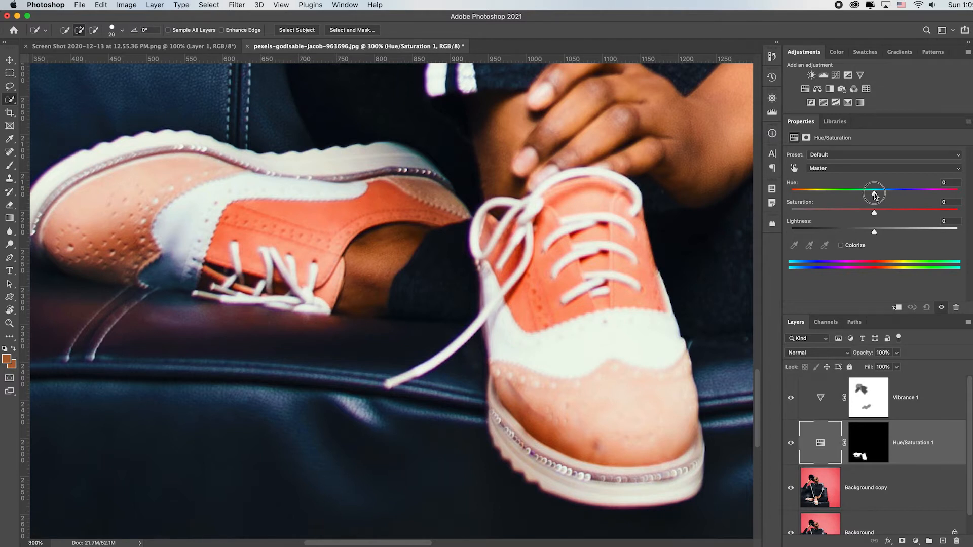
Set the shoes' Hue to +100 (lime green) and Saturation to −30
drag(874, 193, 833, 192)
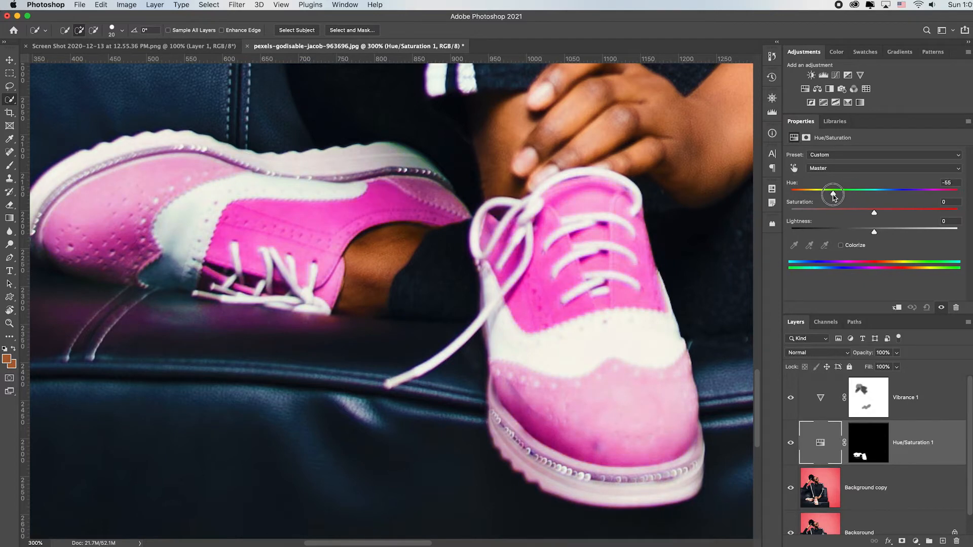
drag(833, 194, 789, 195)
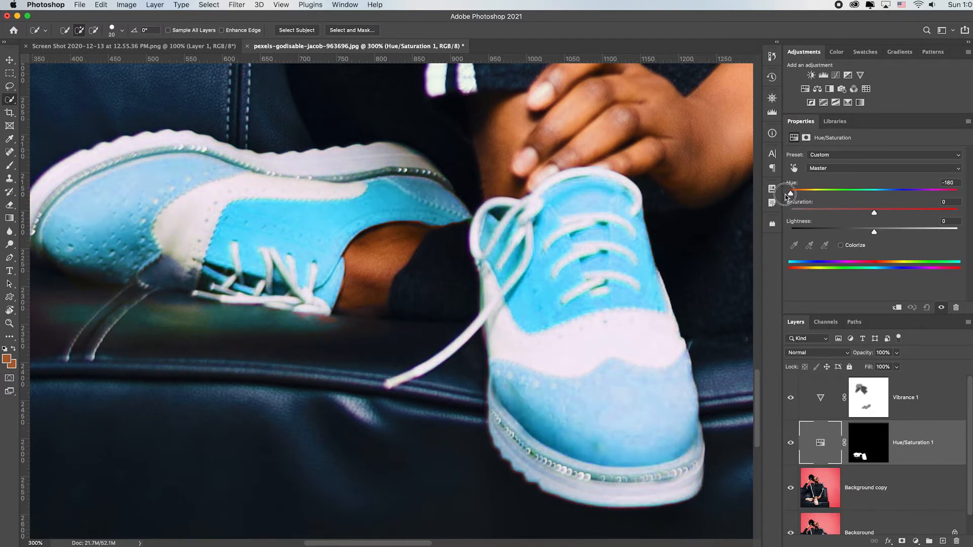
drag(789, 192, 865, 192)
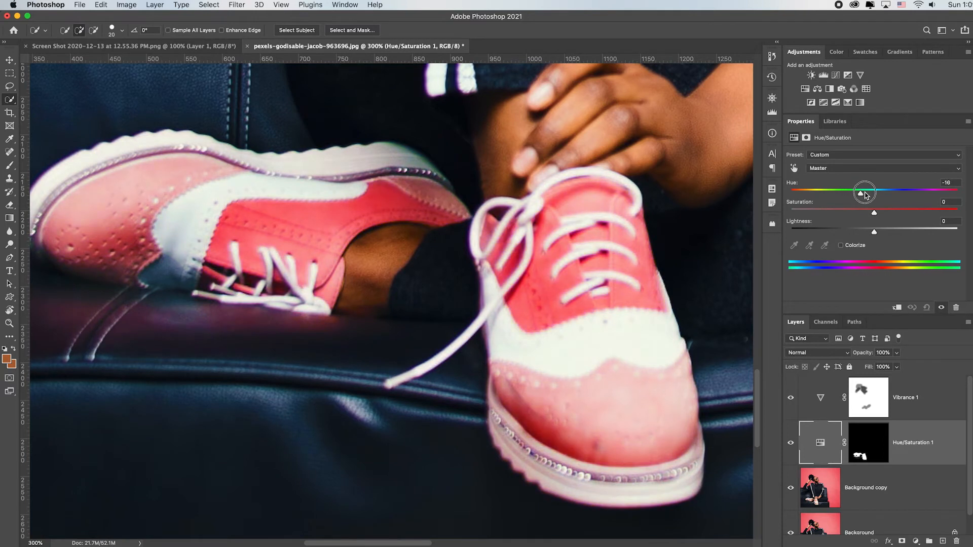
drag(865, 190, 942, 190)
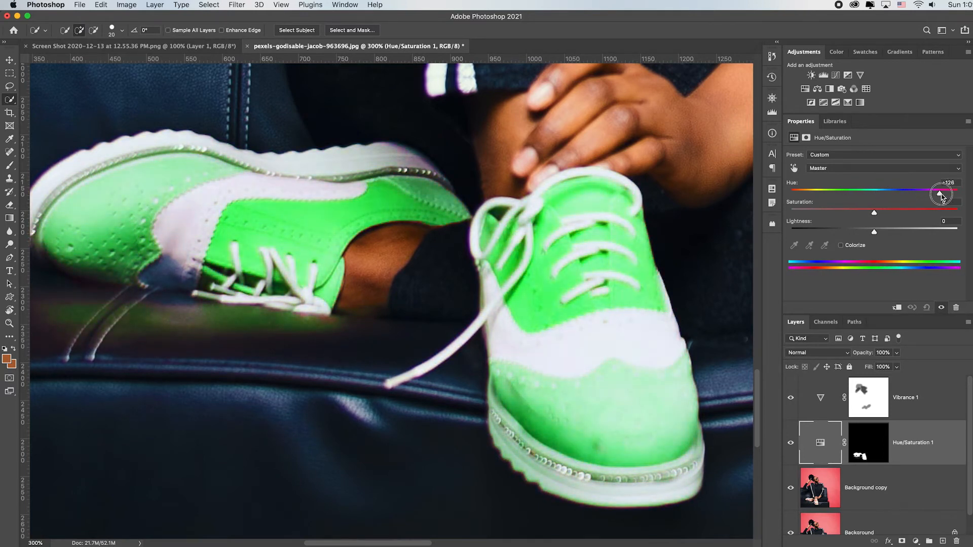
drag(942, 193, 932, 193)
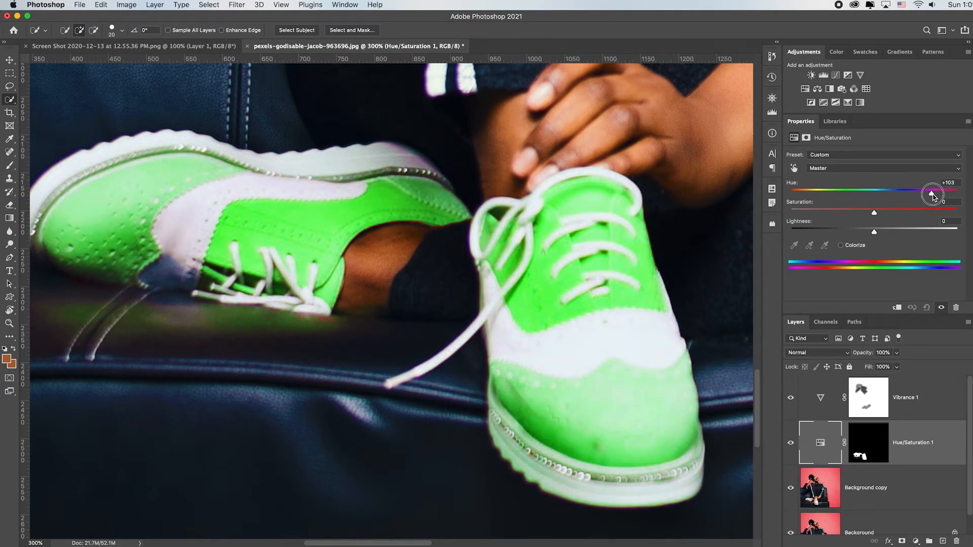
drag(933, 193, 933, 192)
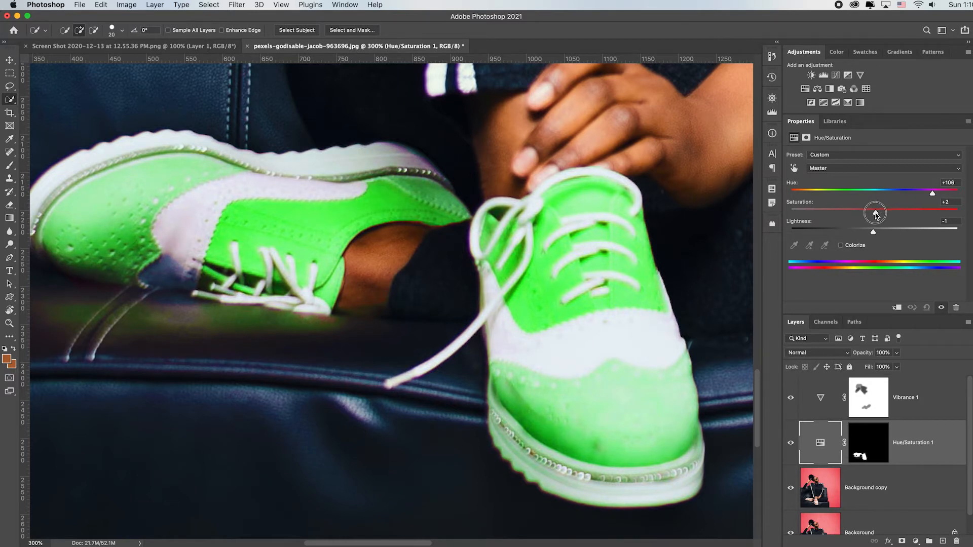
drag(876, 211, 858, 214)
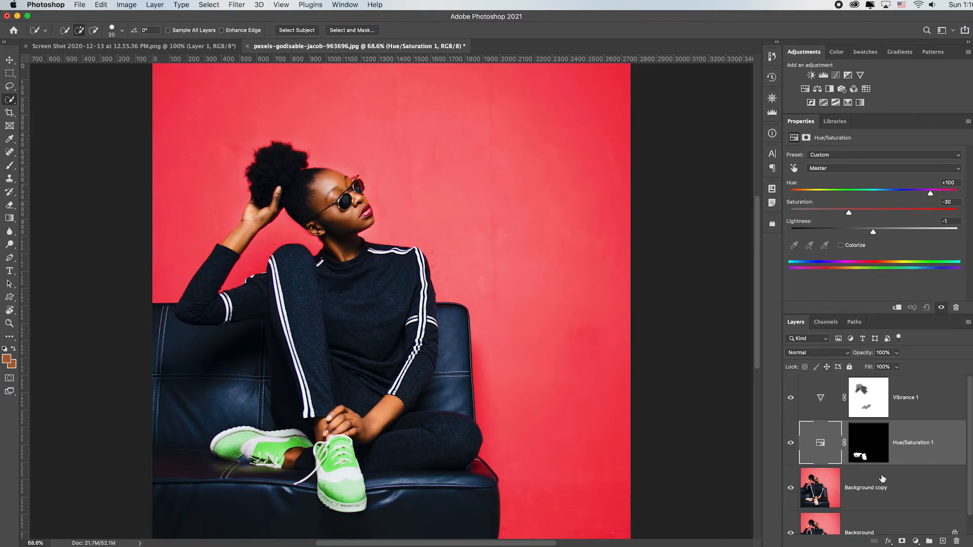
mouse_move(869, 443)
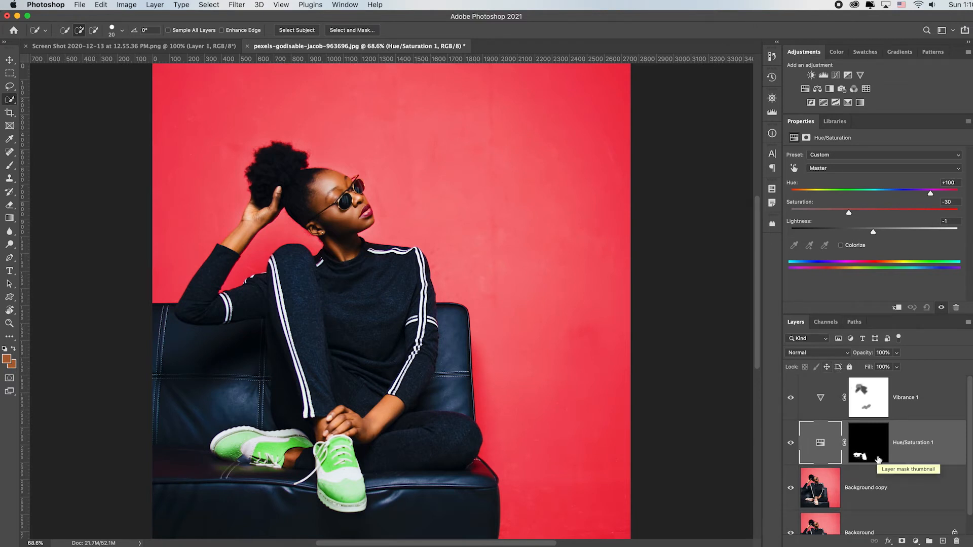
Add a Levels 1 adjustment masked to the shoes with midtones 0.55 and output white 247
click(869, 443)
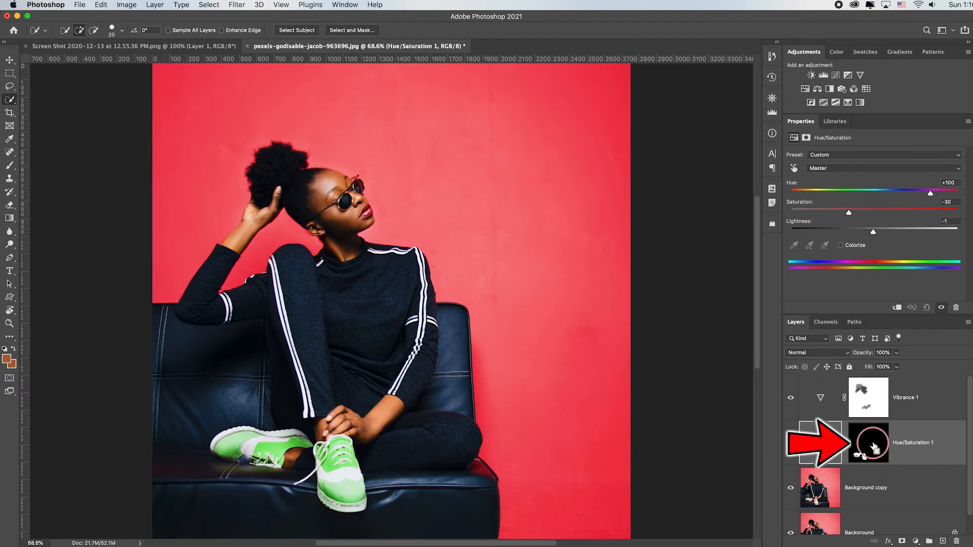
click(868, 443)
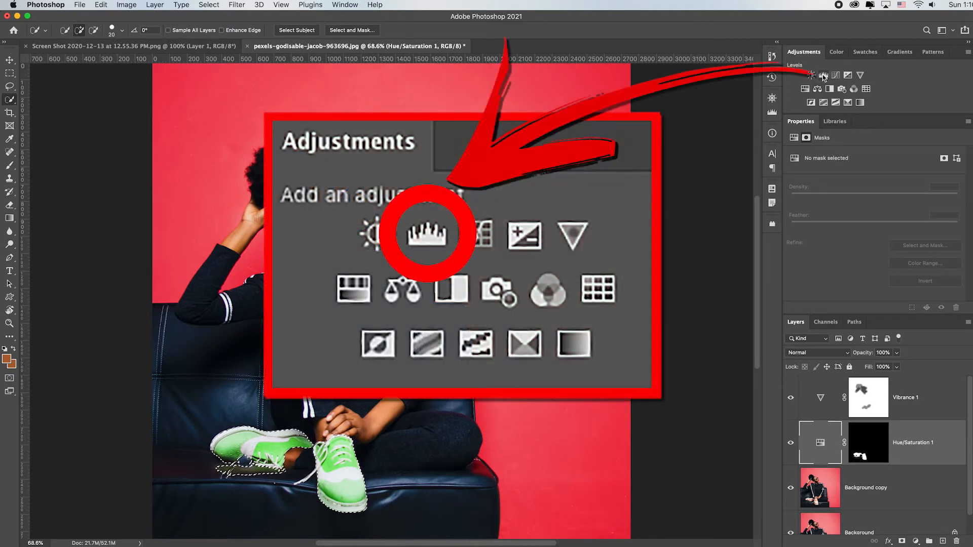
click(427, 234)
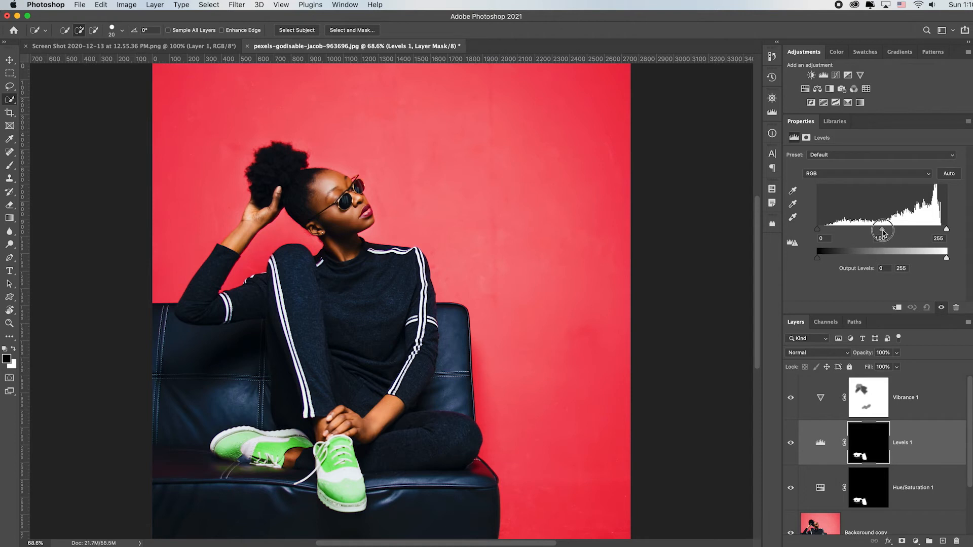
drag(883, 230, 905, 230)
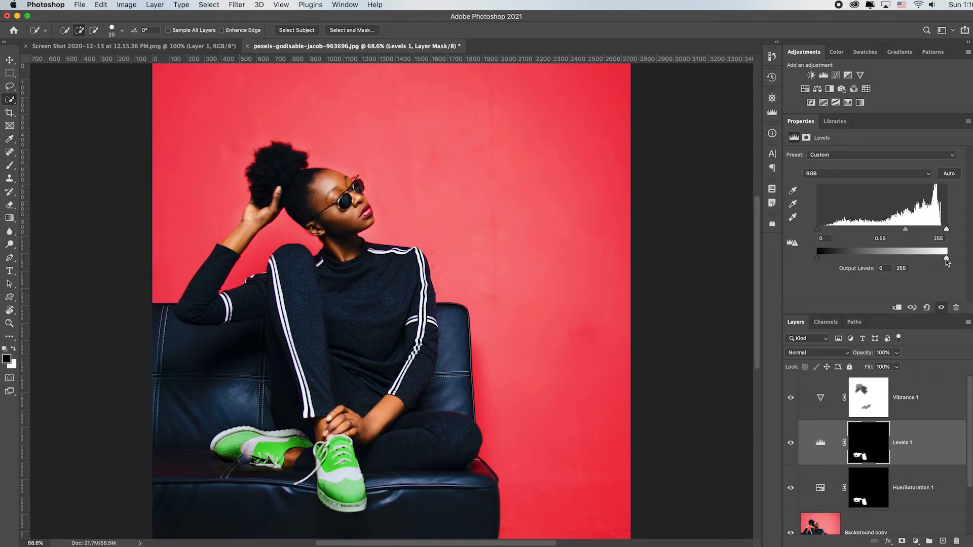
drag(947, 253, 939, 252)
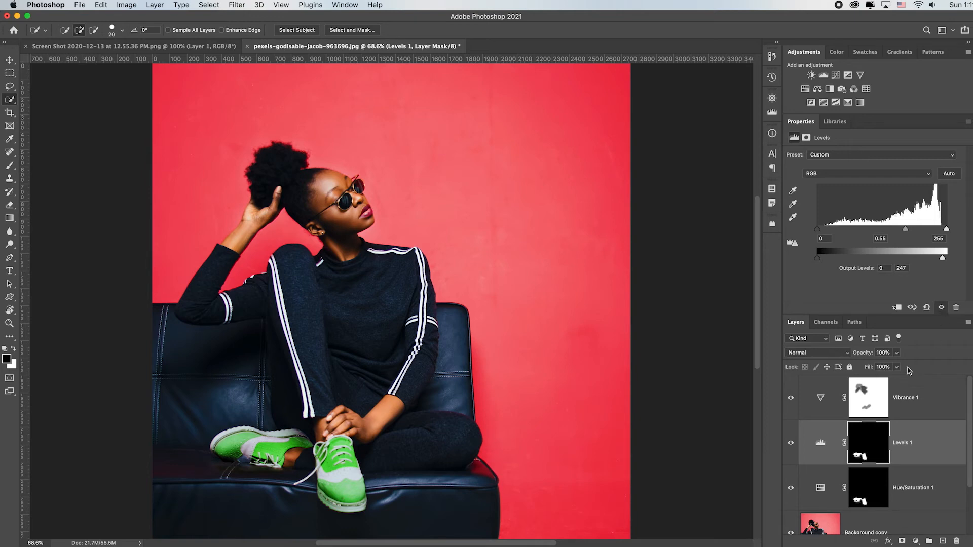
mouse_move(693, 355)
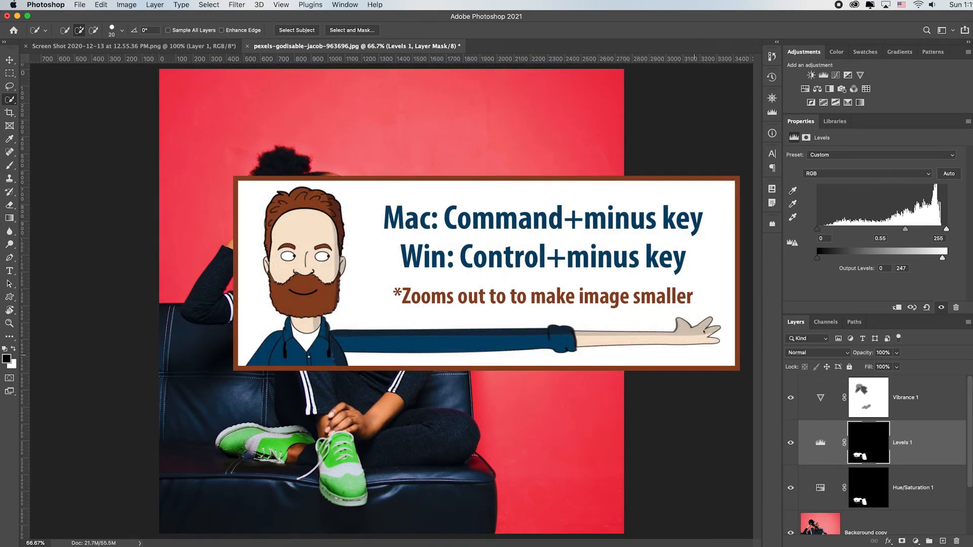
Zoom out to bring the whole square photo into view
key(cmd+-)
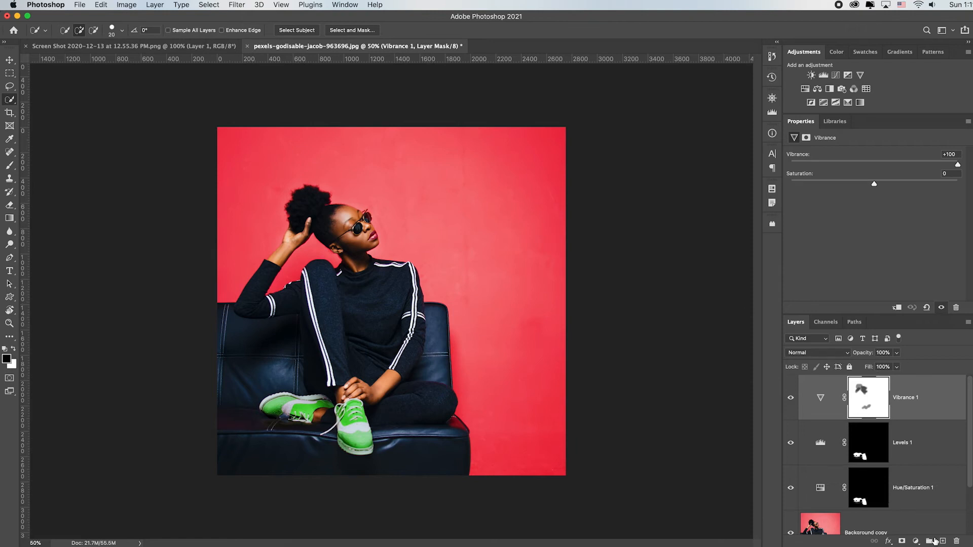
mouse_move(888, 319)
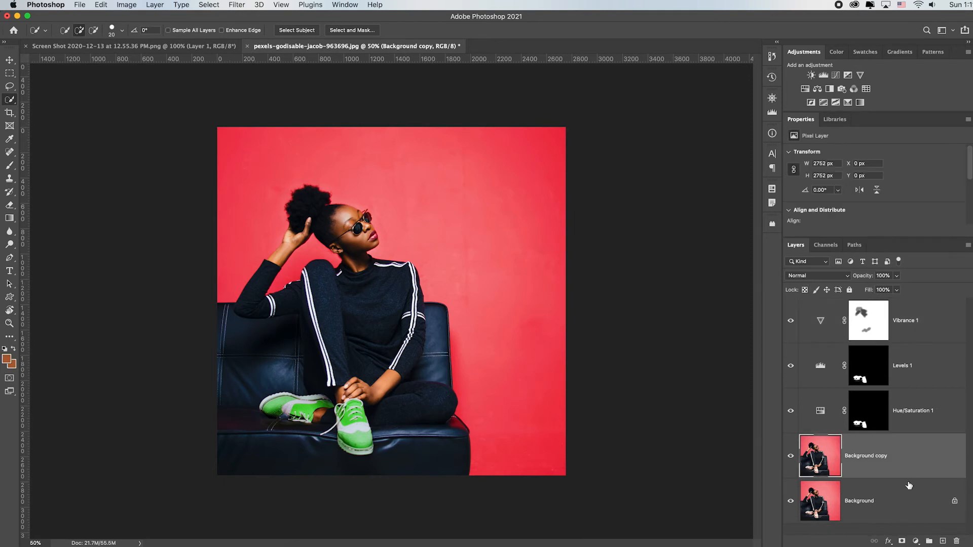
Select the red wall with Color Range, Localized Color Clusters off, sampled from the wall
click(208, 5)
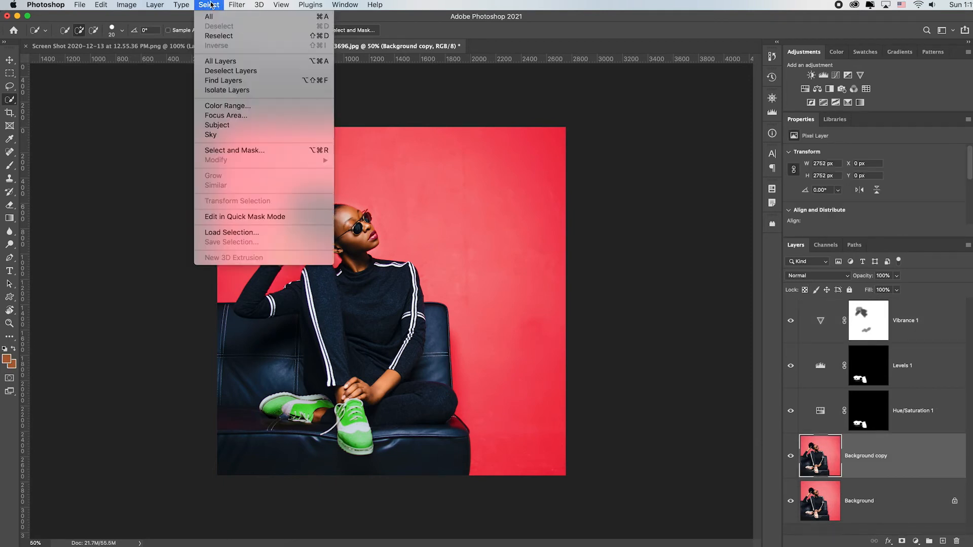
click(228, 105)
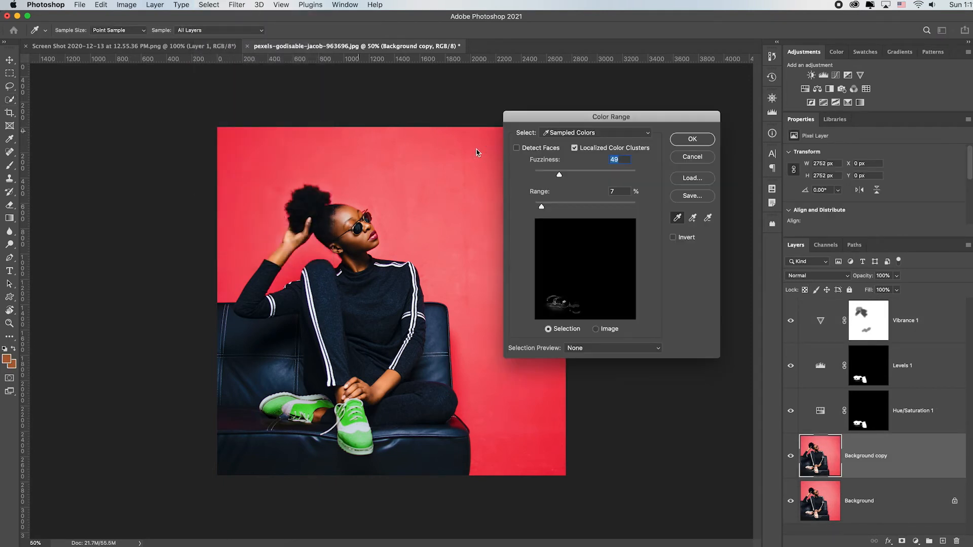
click(574, 148)
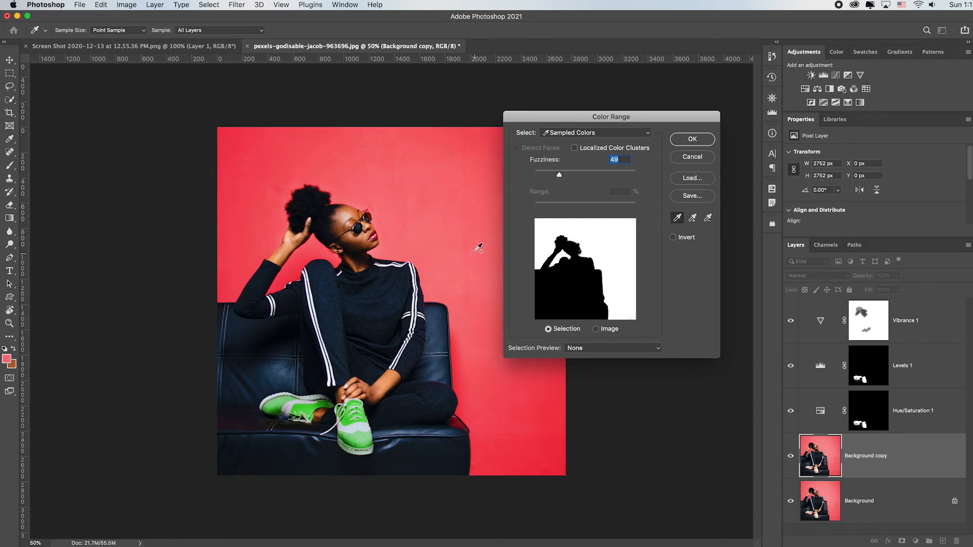
click(369, 231)
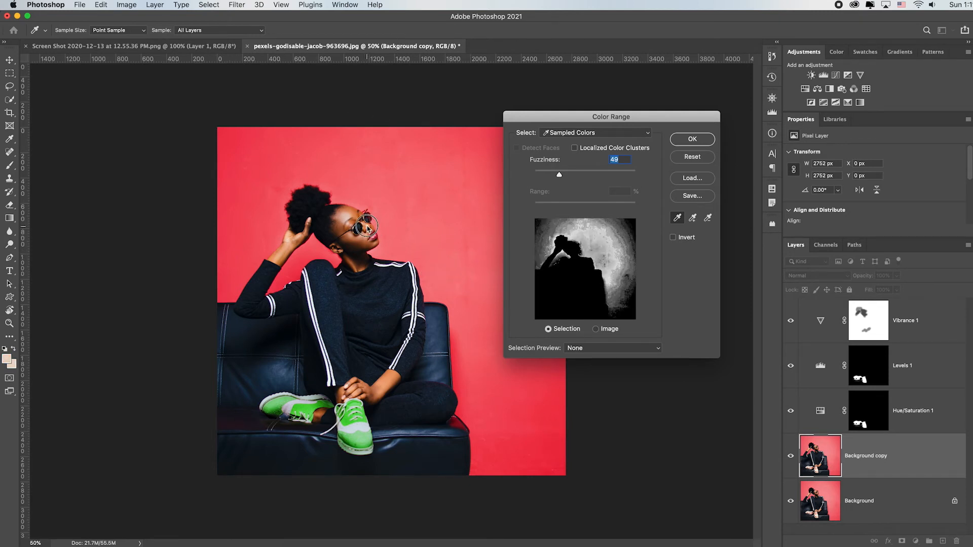
click(365, 226)
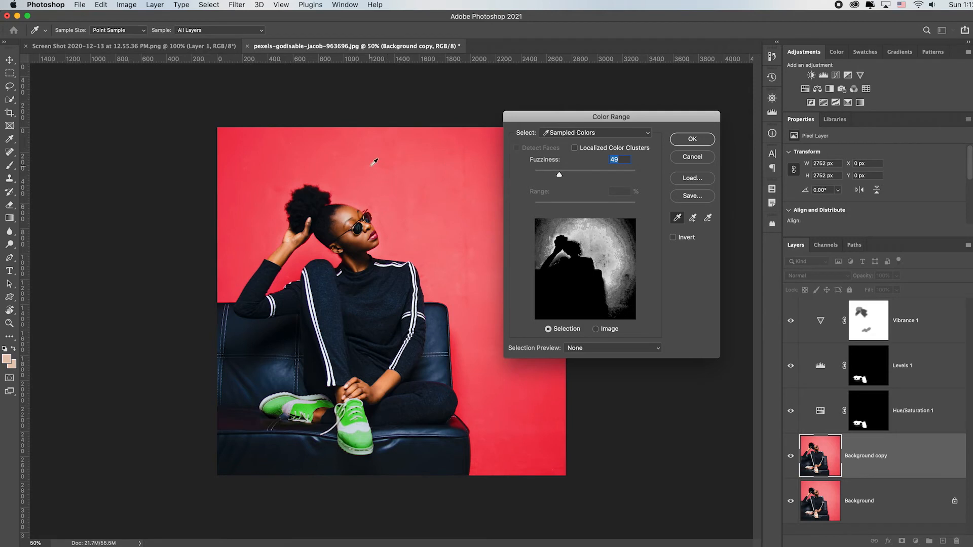
click(399, 172)
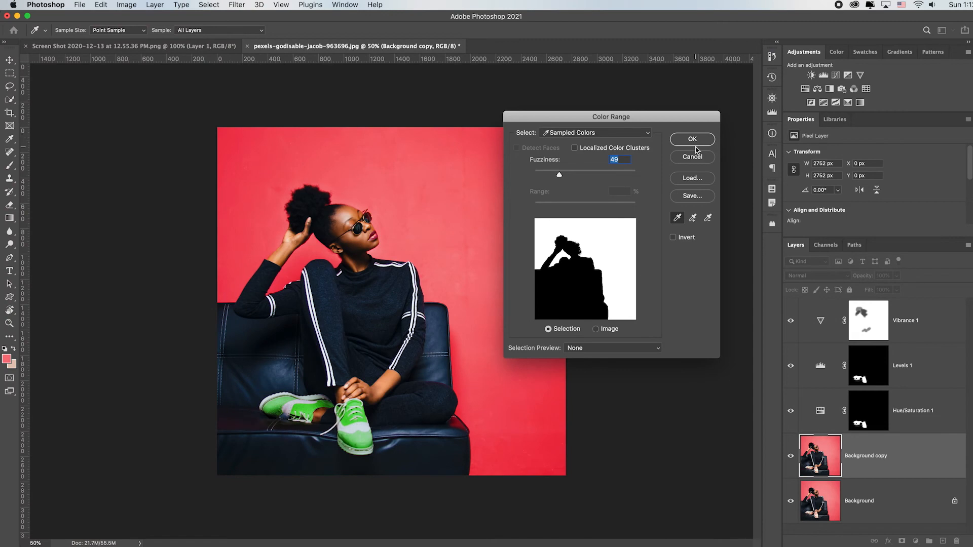
click(691, 139)
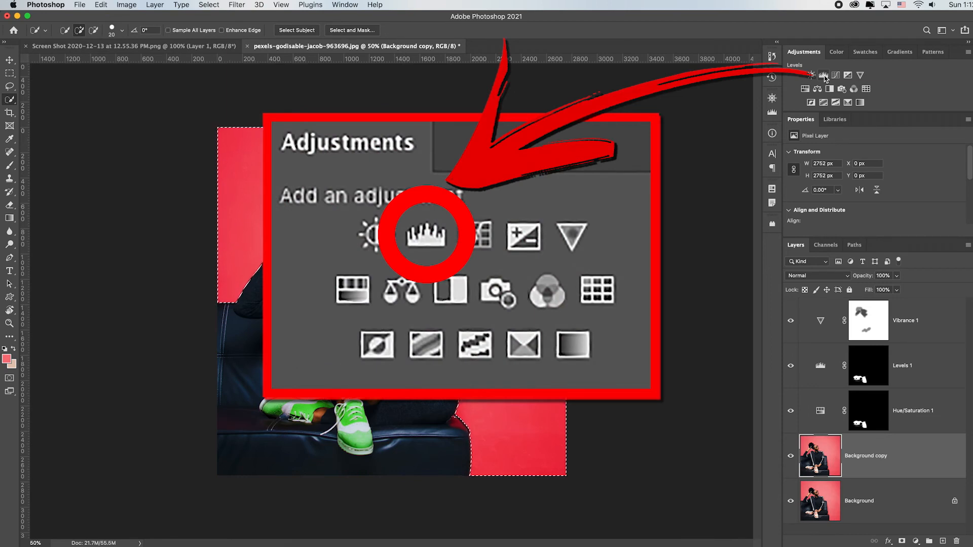
Add a Levels 2 adjustment masked to the wall with black input 13 and midtones 0.83
click(427, 234)
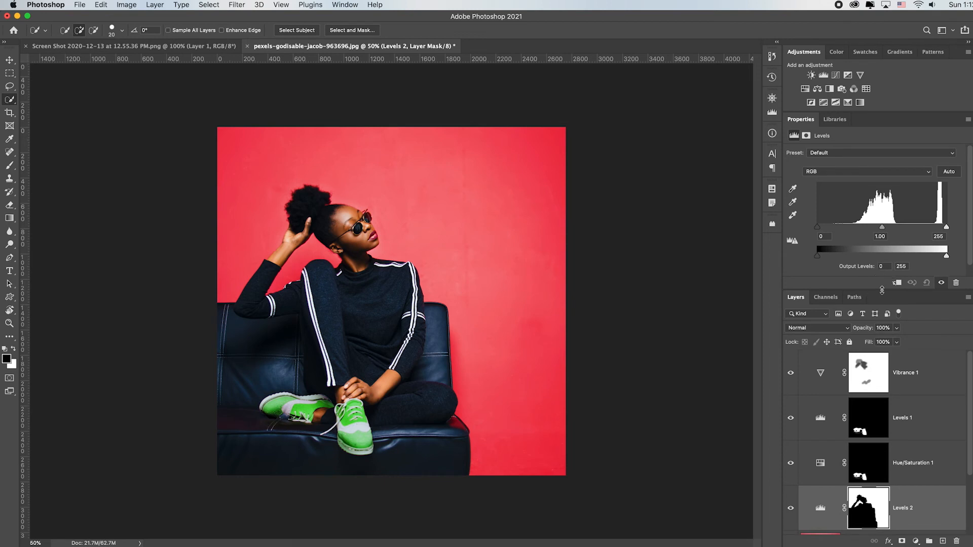
mouse_move(906, 228)
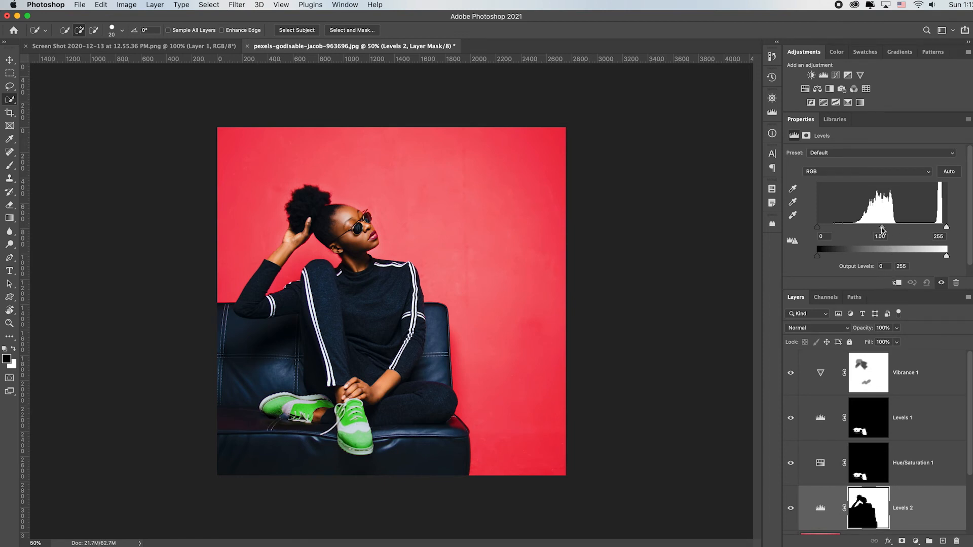
drag(883, 228, 897, 228)
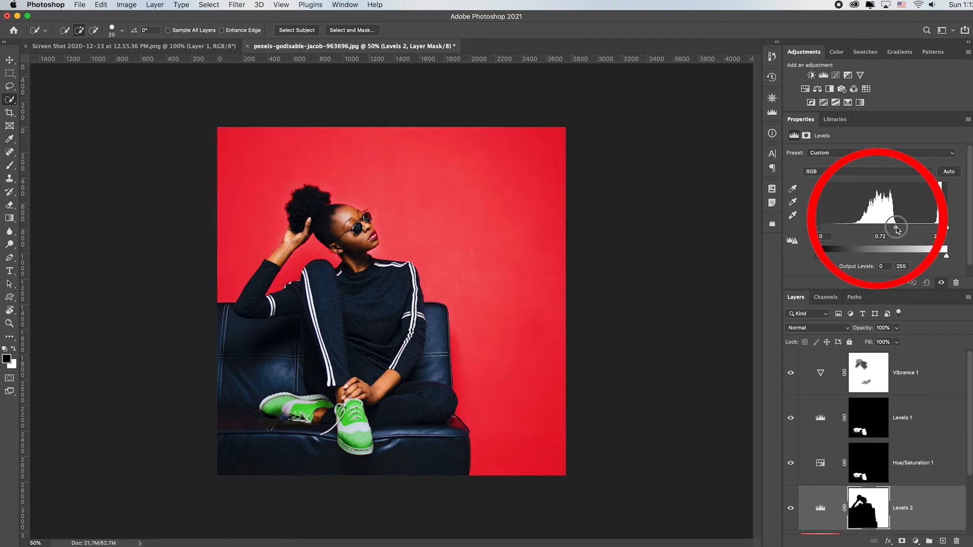
drag(897, 228, 884, 228)
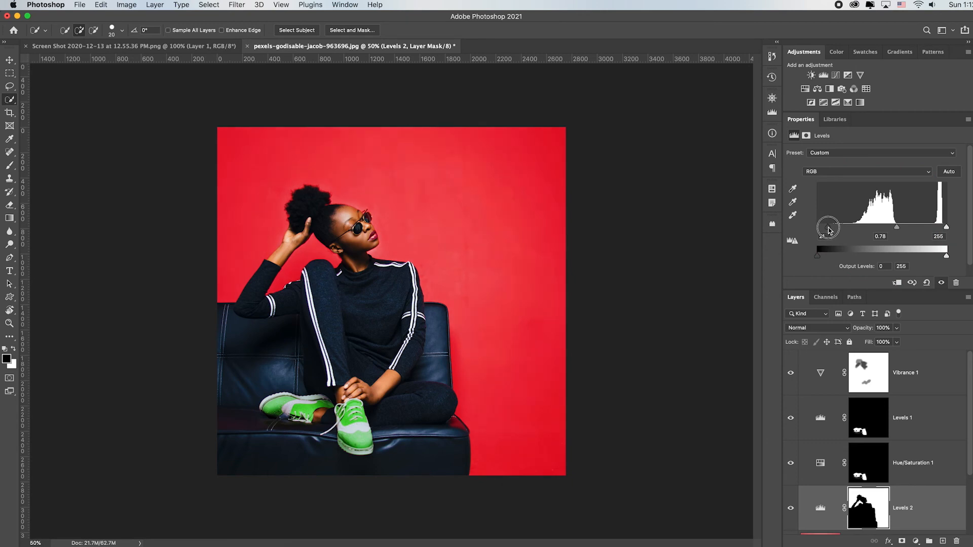
drag(817, 227, 825, 227)
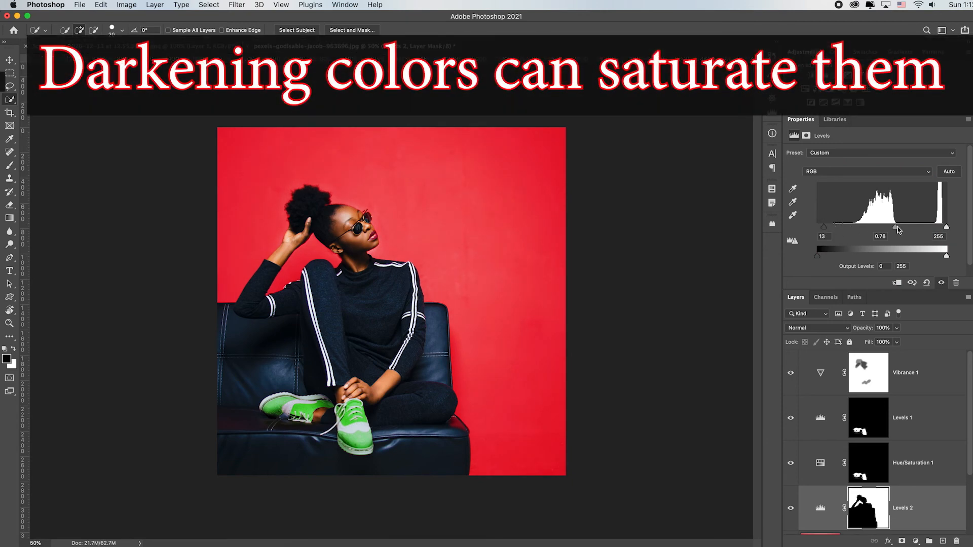
drag(898, 228, 894, 229)
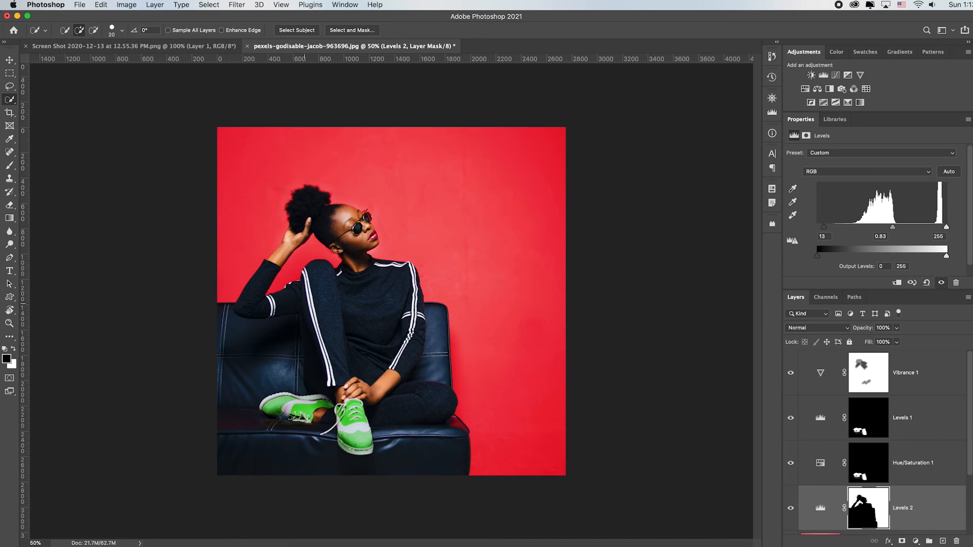
Set up a large 1800 px brush with 0% hardness at 50% opacity
key(b)
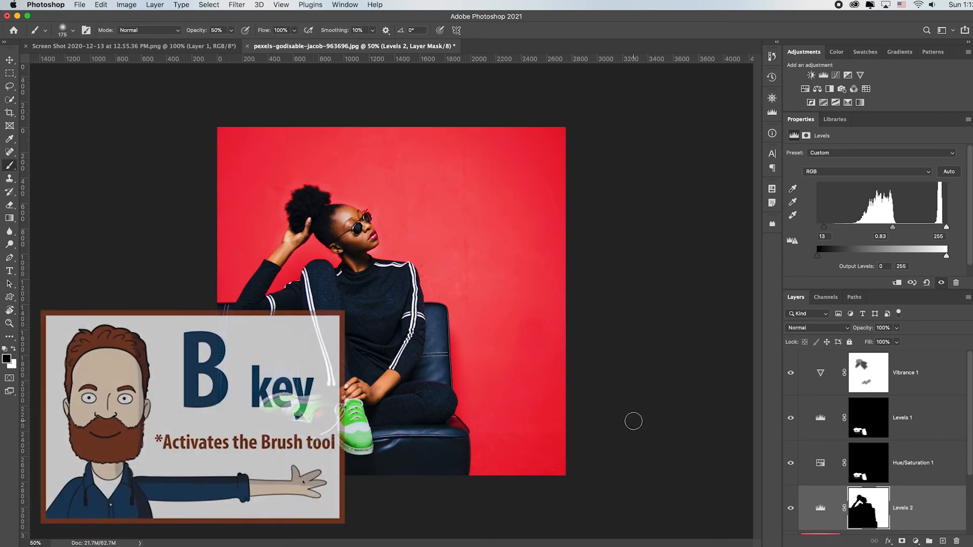
key(])
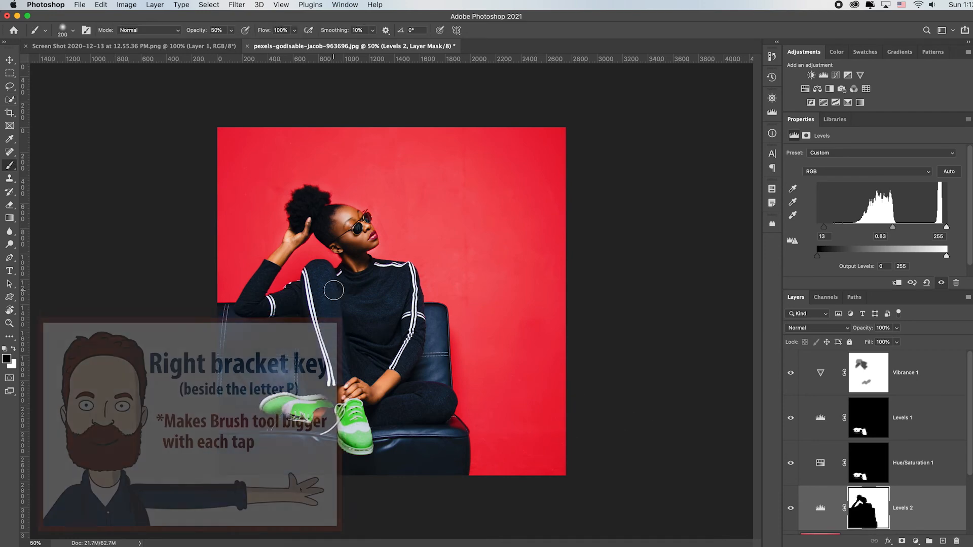
key(])
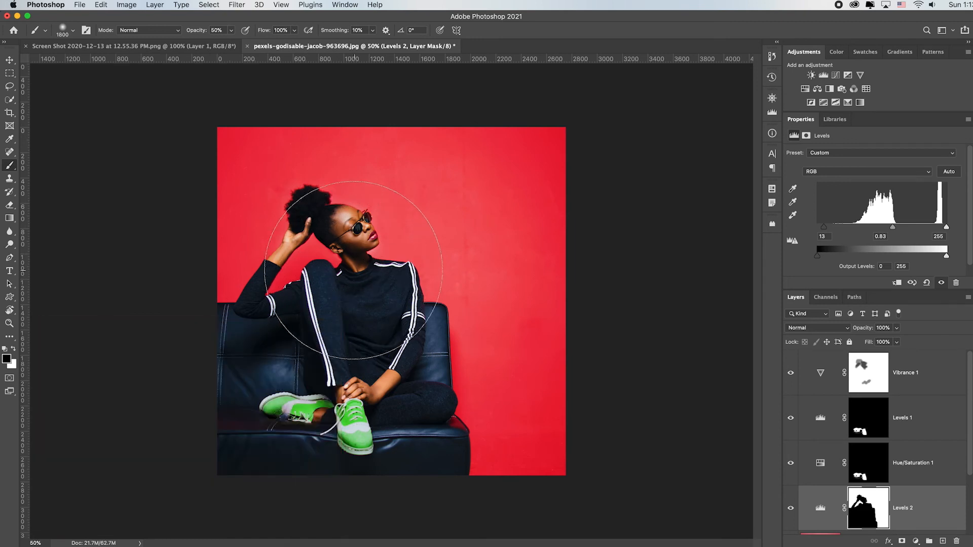
click(74, 29)
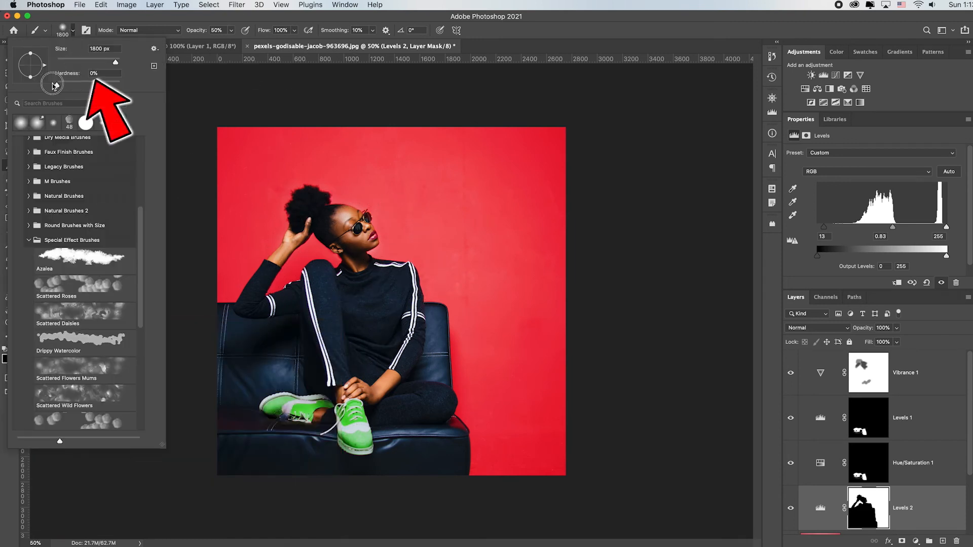